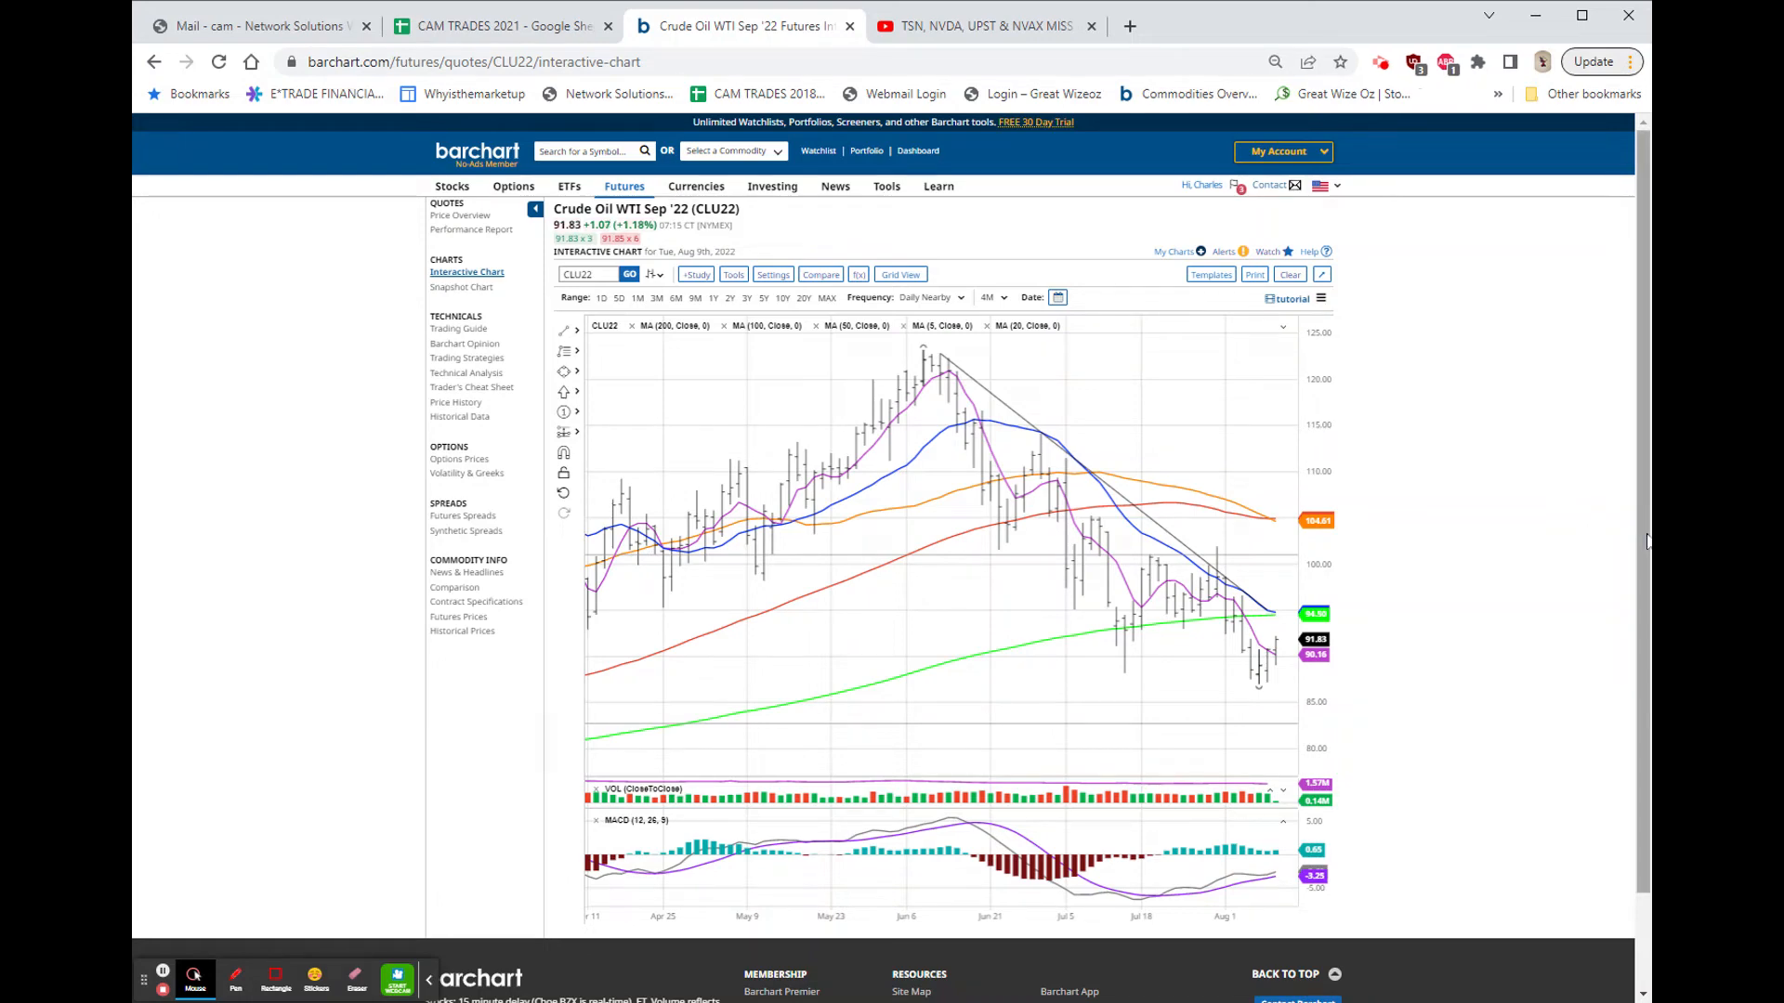
{"action": "mouse_move", "coordinate": [1572, 549]}
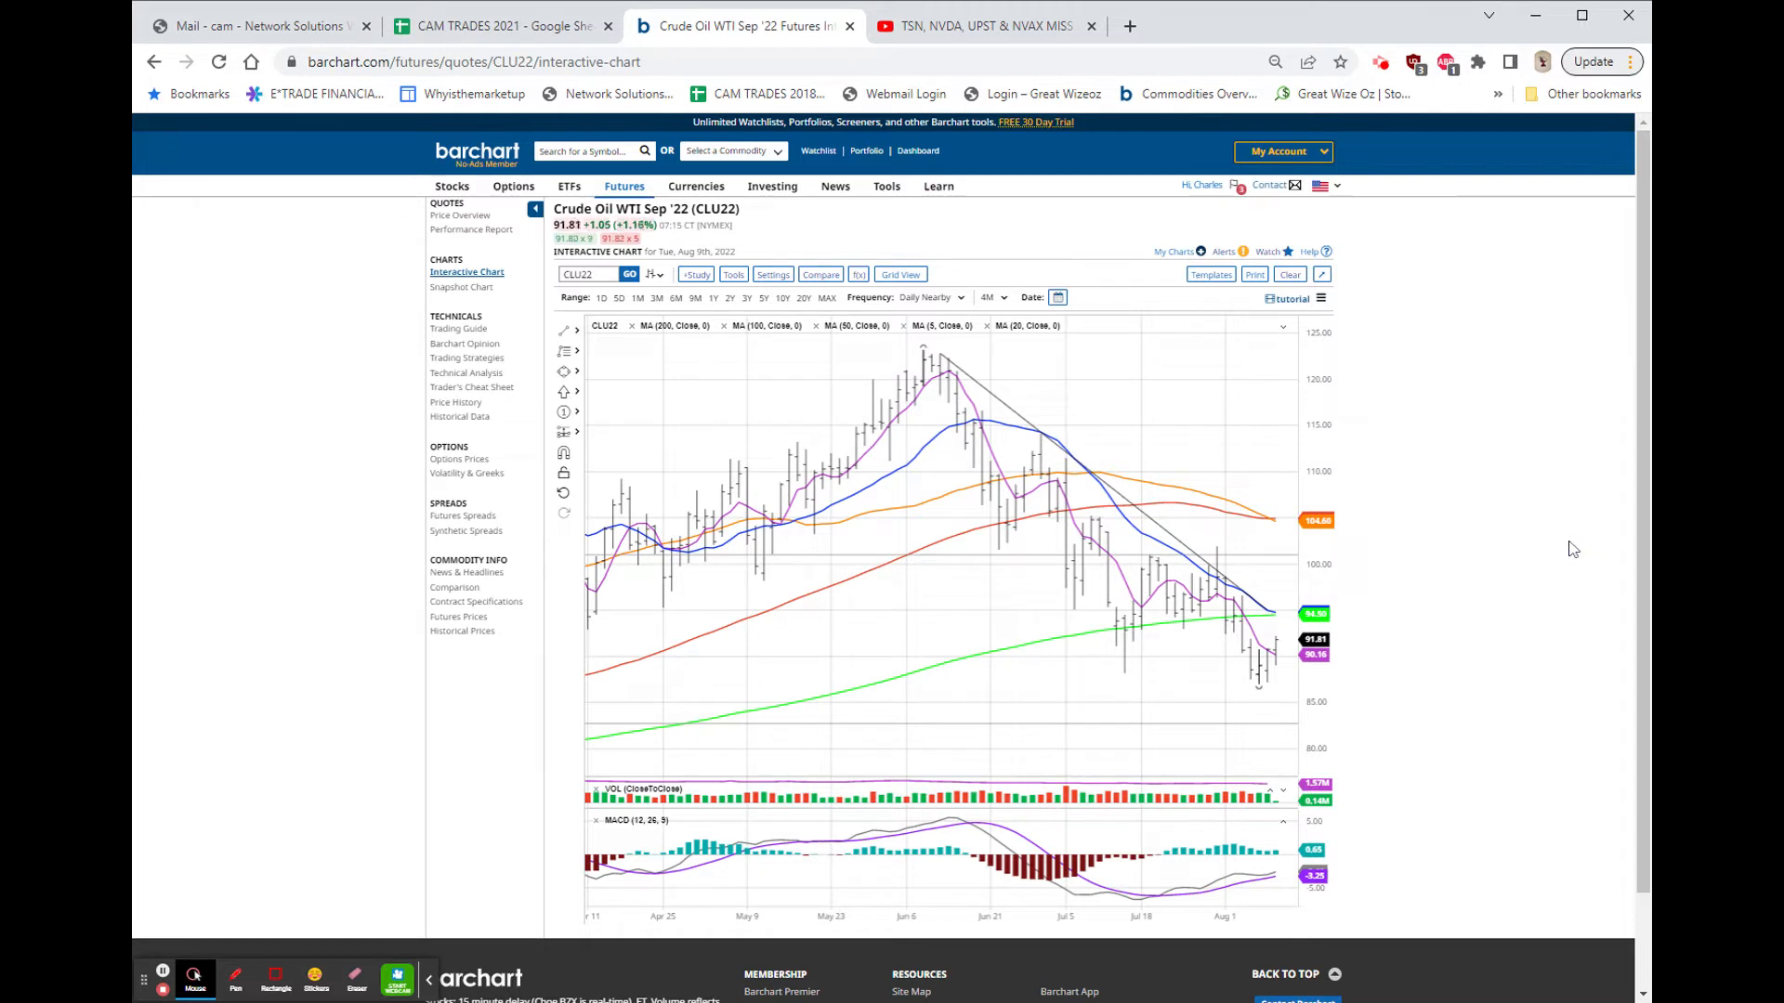
{"action": "mouse_move", "coordinate": [1500, 535]}
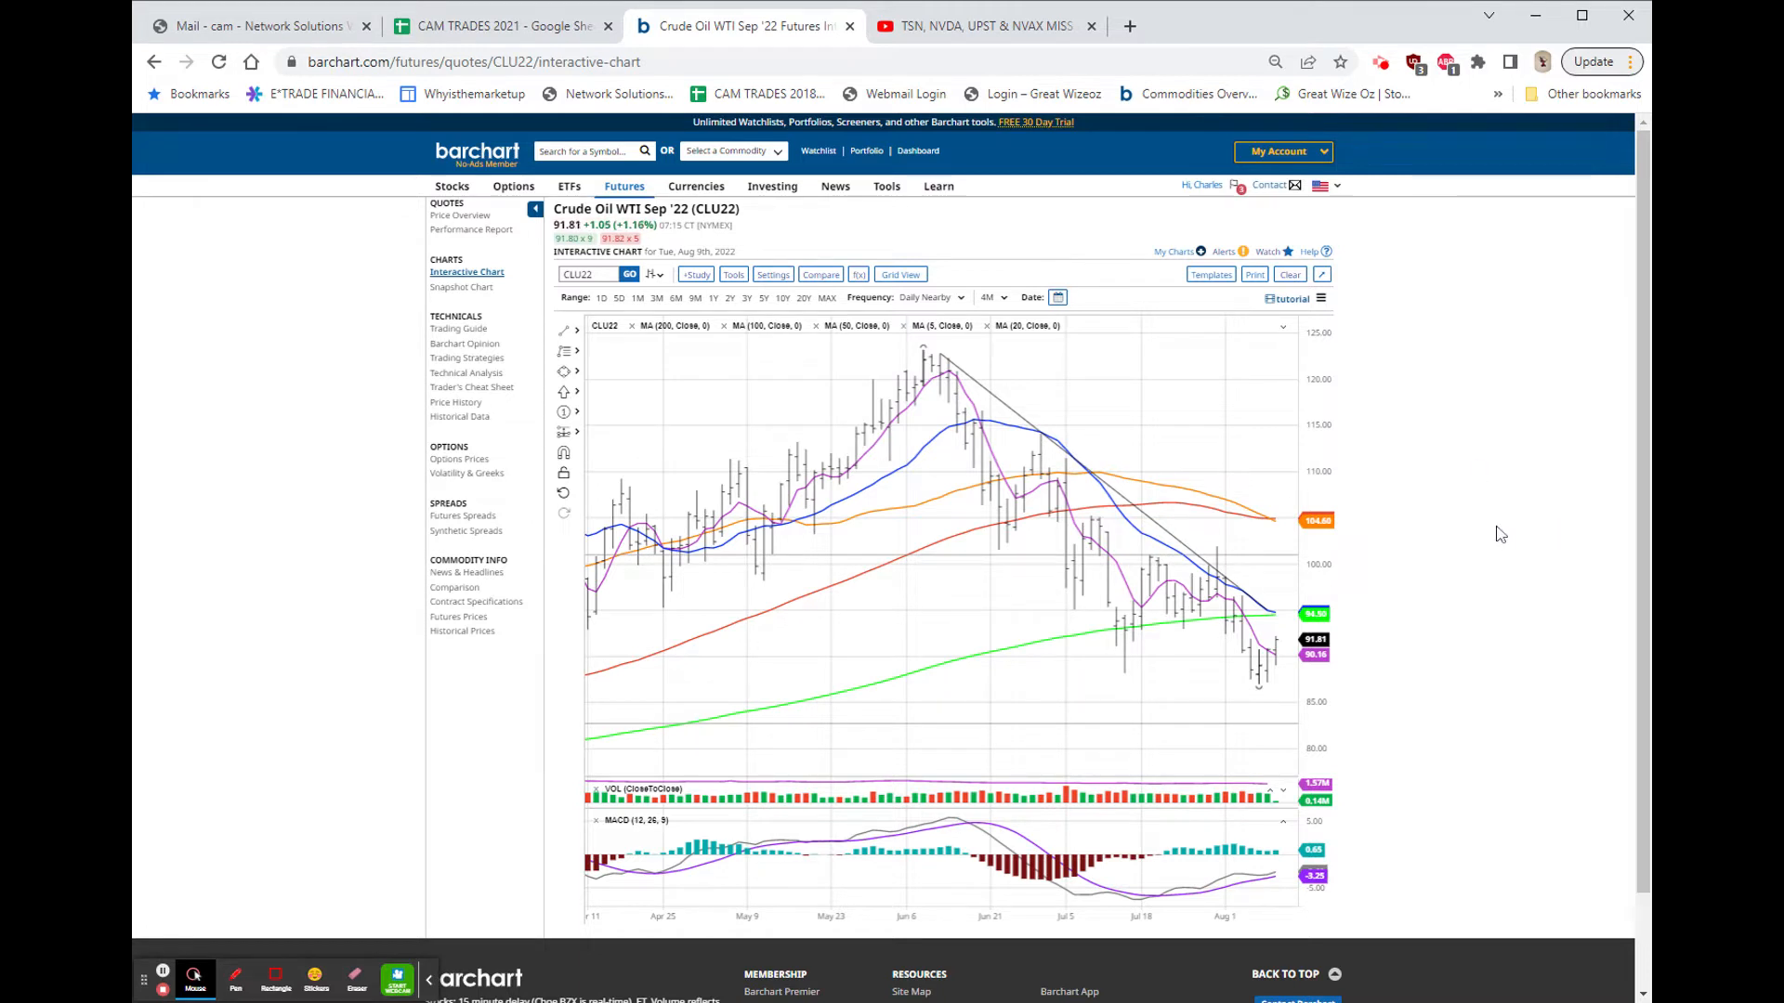
{"action": "mouse_move", "coordinate": [1505, 541]}
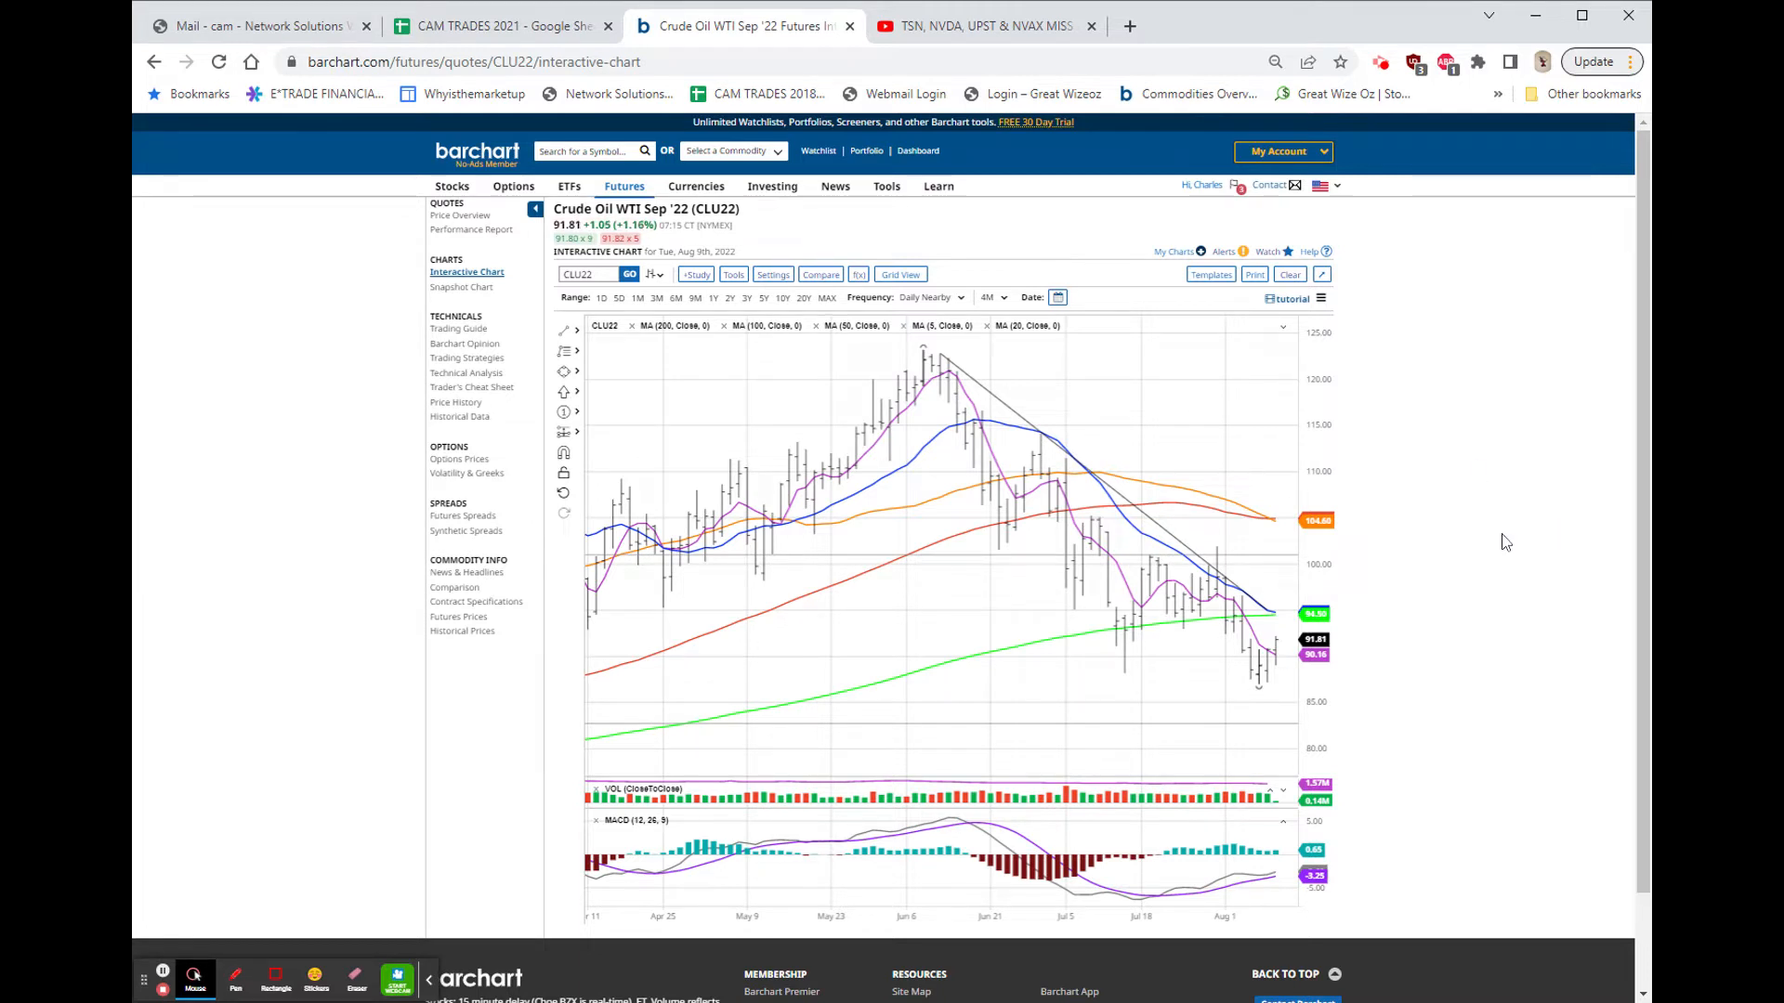
{"action": "mouse_move", "coordinate": [1261, 660]}
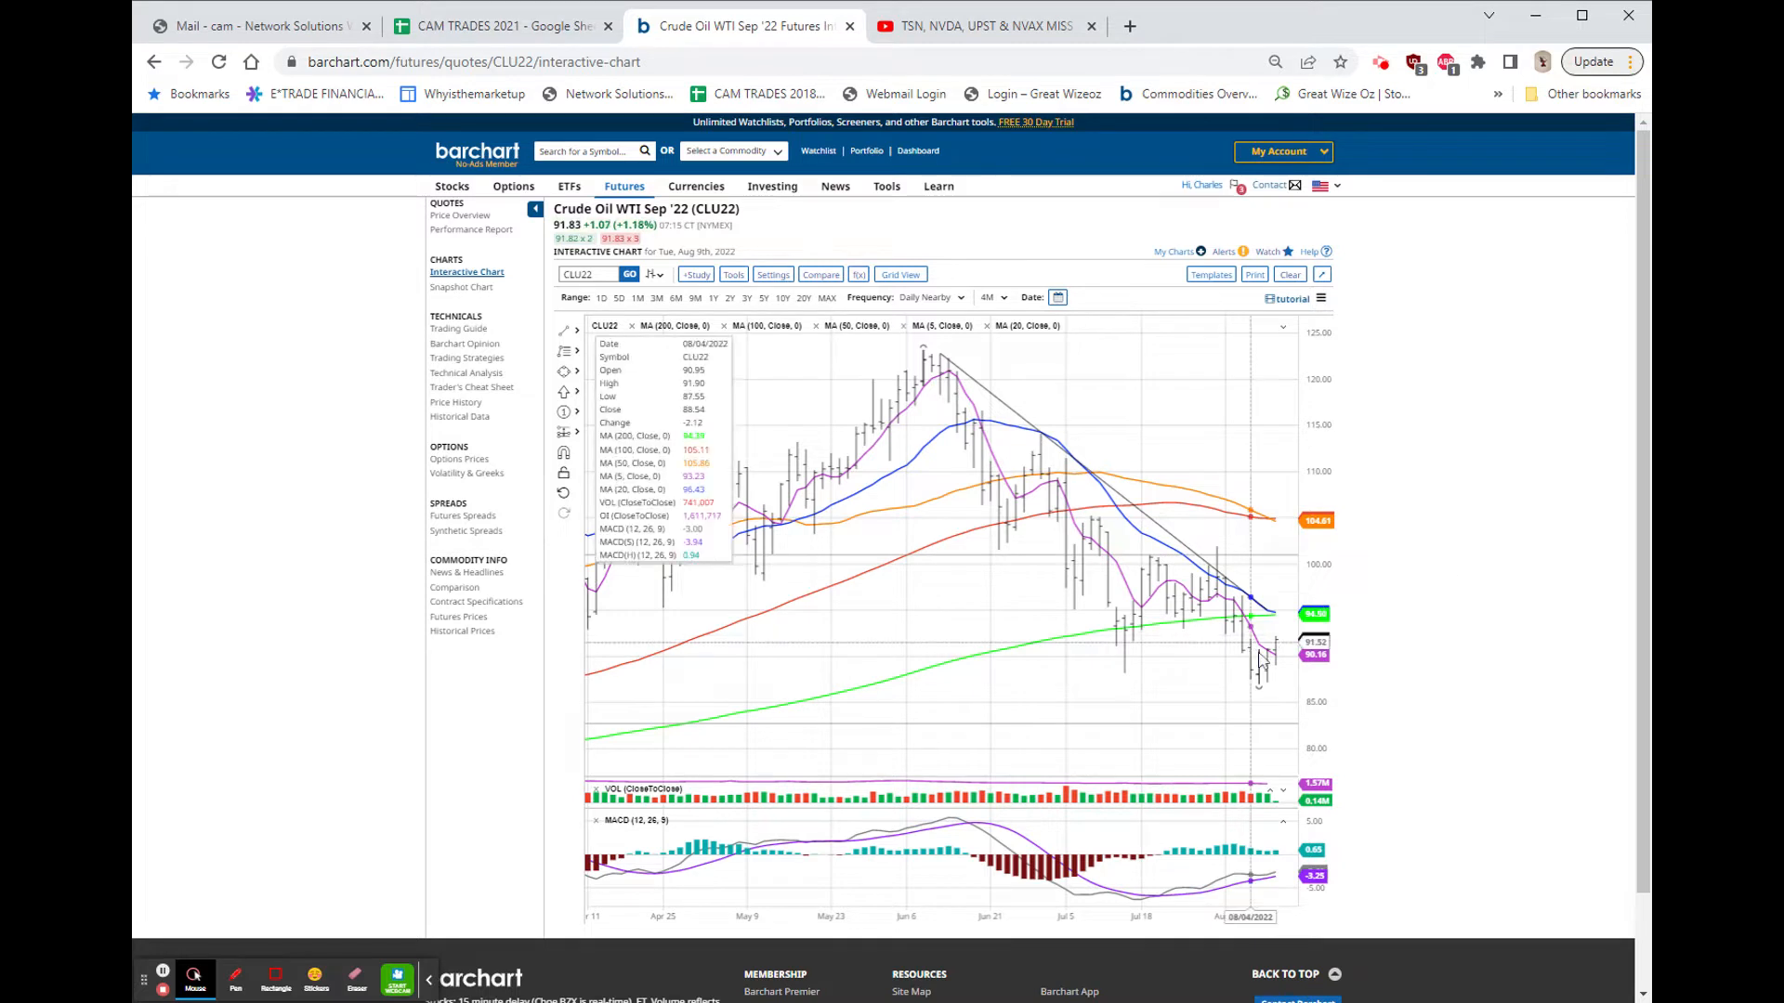
{"action": "mouse_move", "coordinate": [1271, 710]}
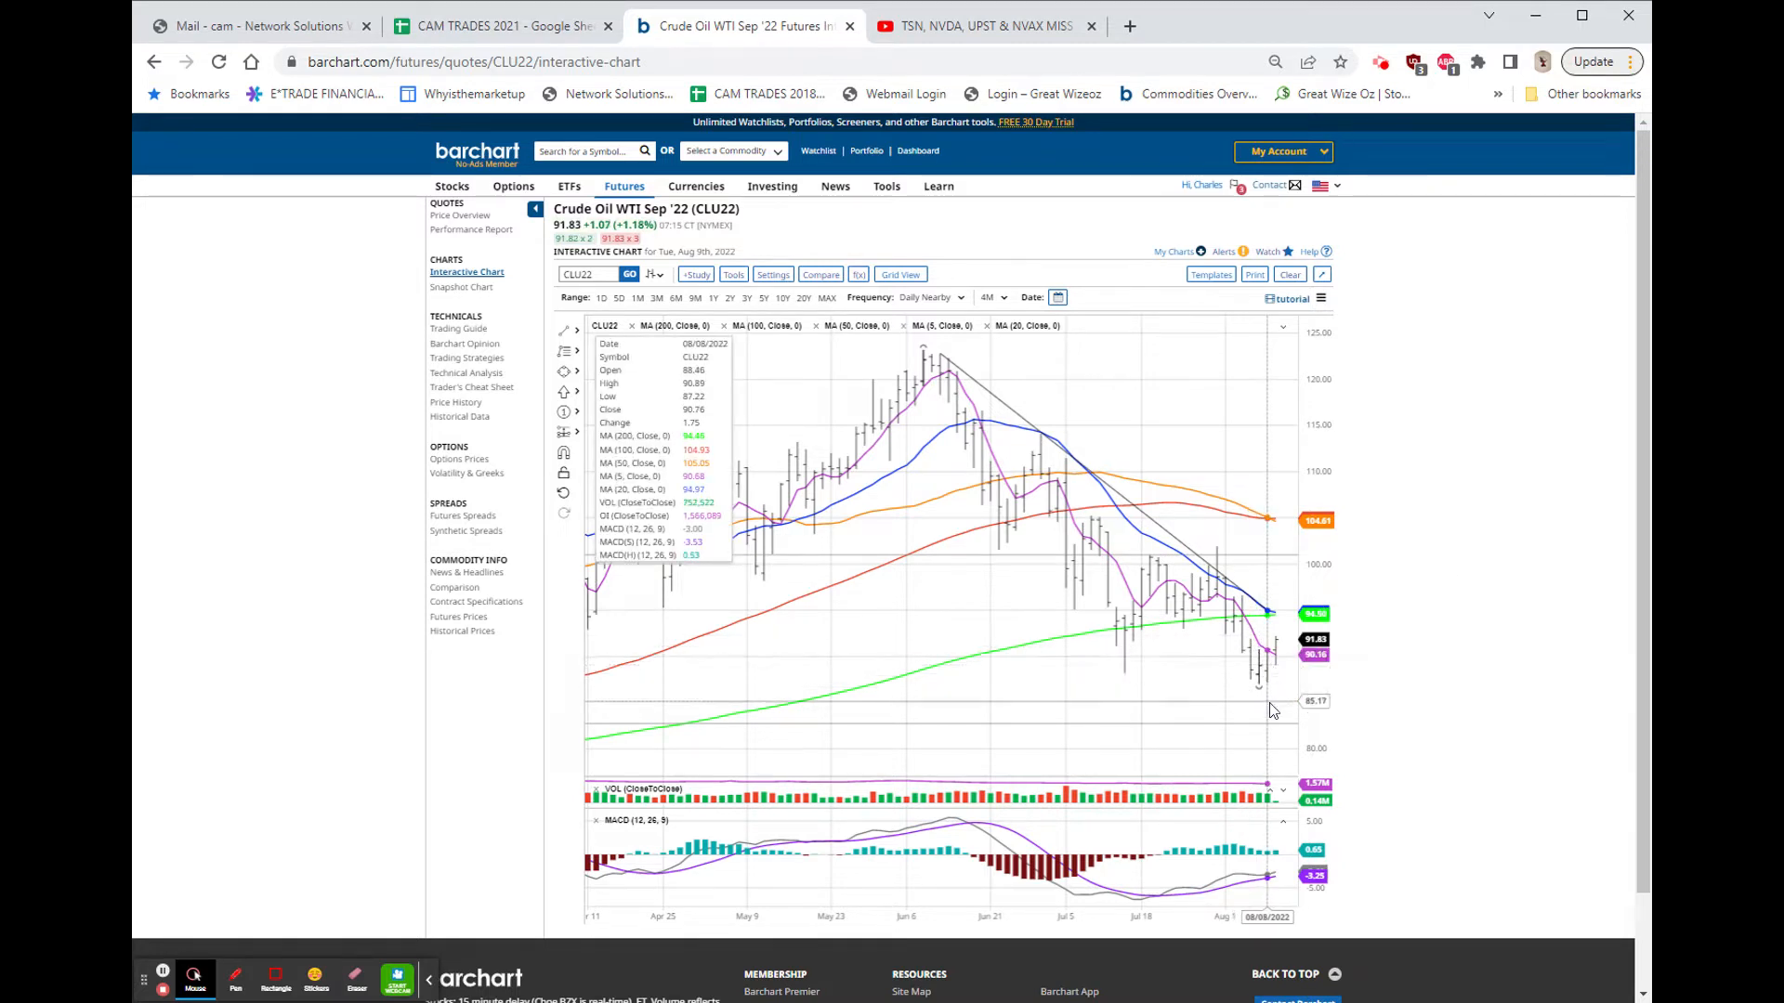
{"action": "mouse_move", "coordinate": [1246, 665]}
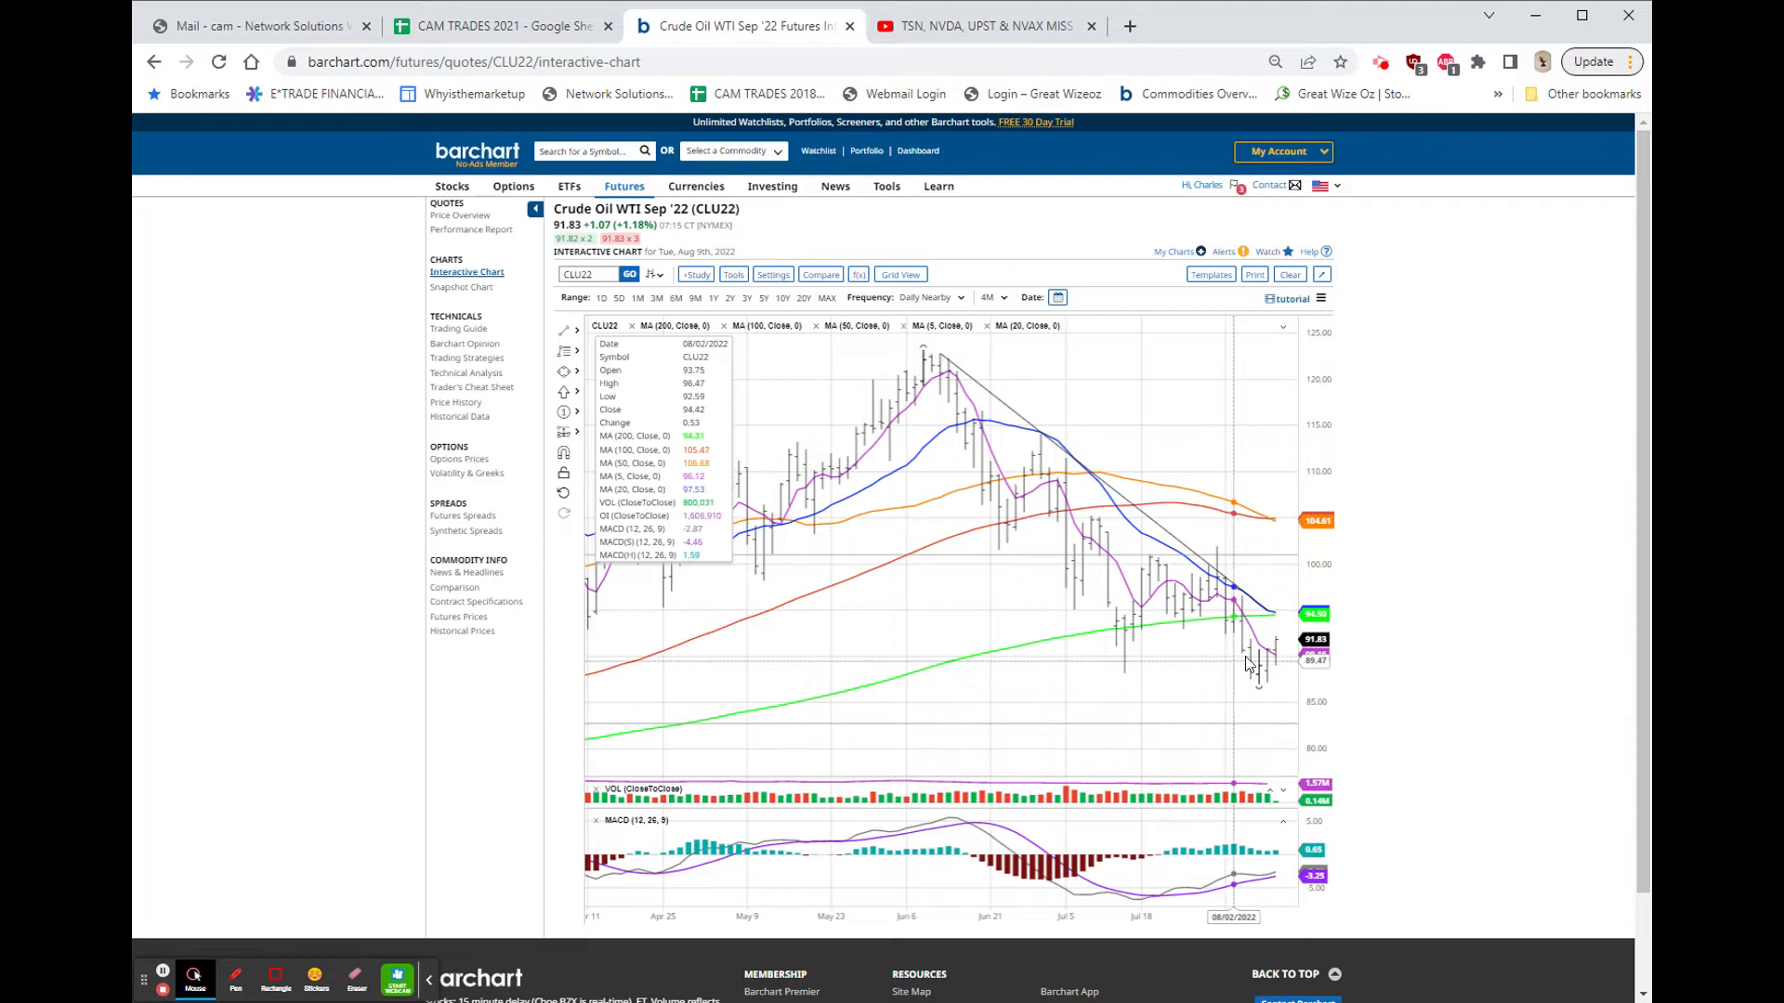
{"action": "mouse_move", "coordinate": [1248, 663]}
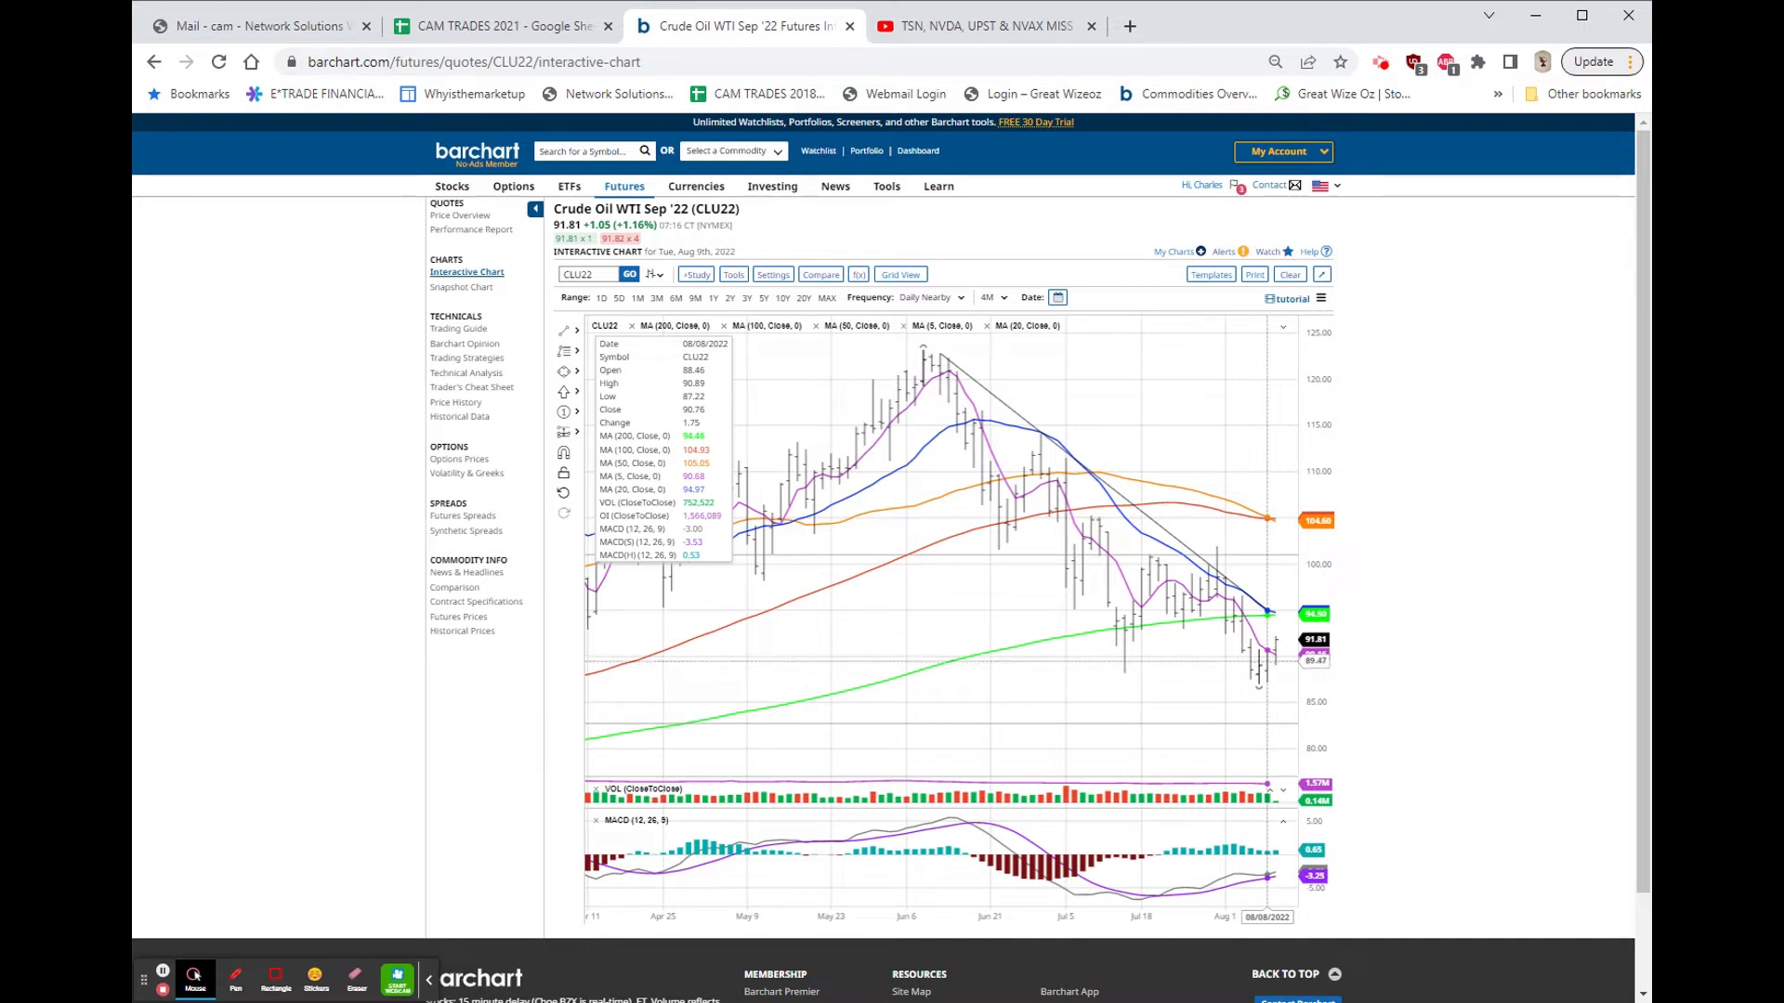
{"action": "mouse_move", "coordinate": [1280, 665]}
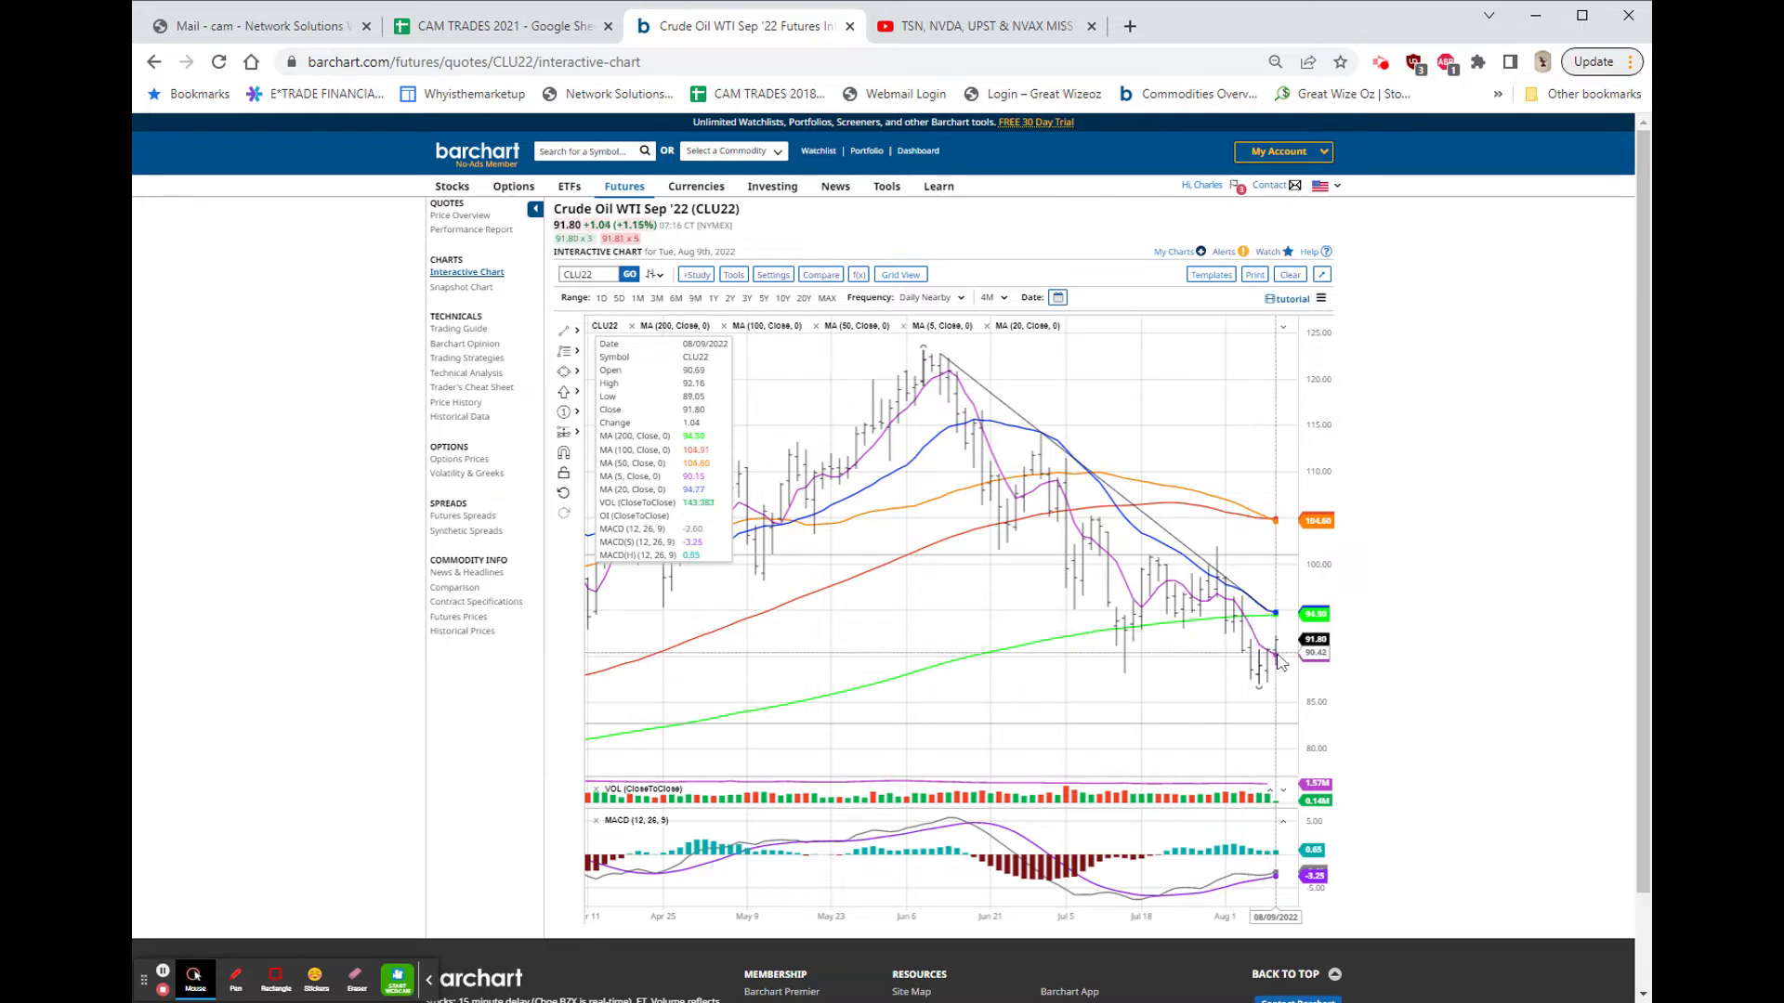
{"action": "mouse_move", "coordinate": [1280, 705]}
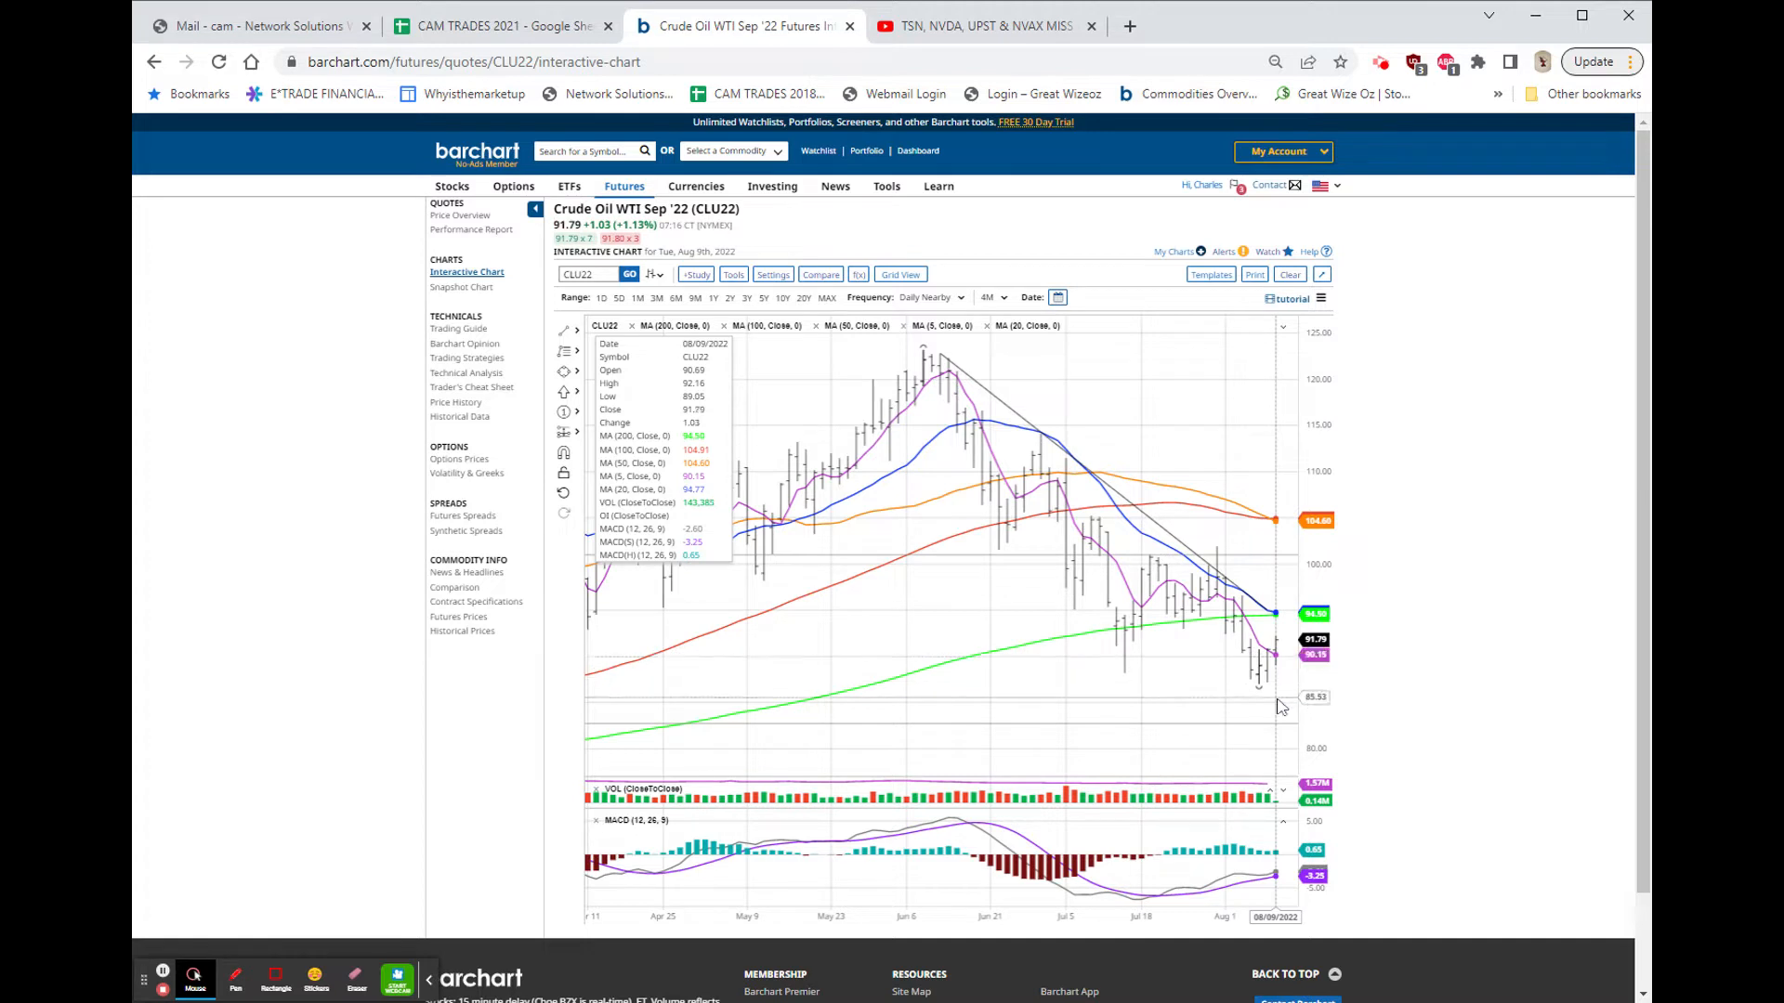
{"action": "mouse_move", "coordinate": [1280, 668]}
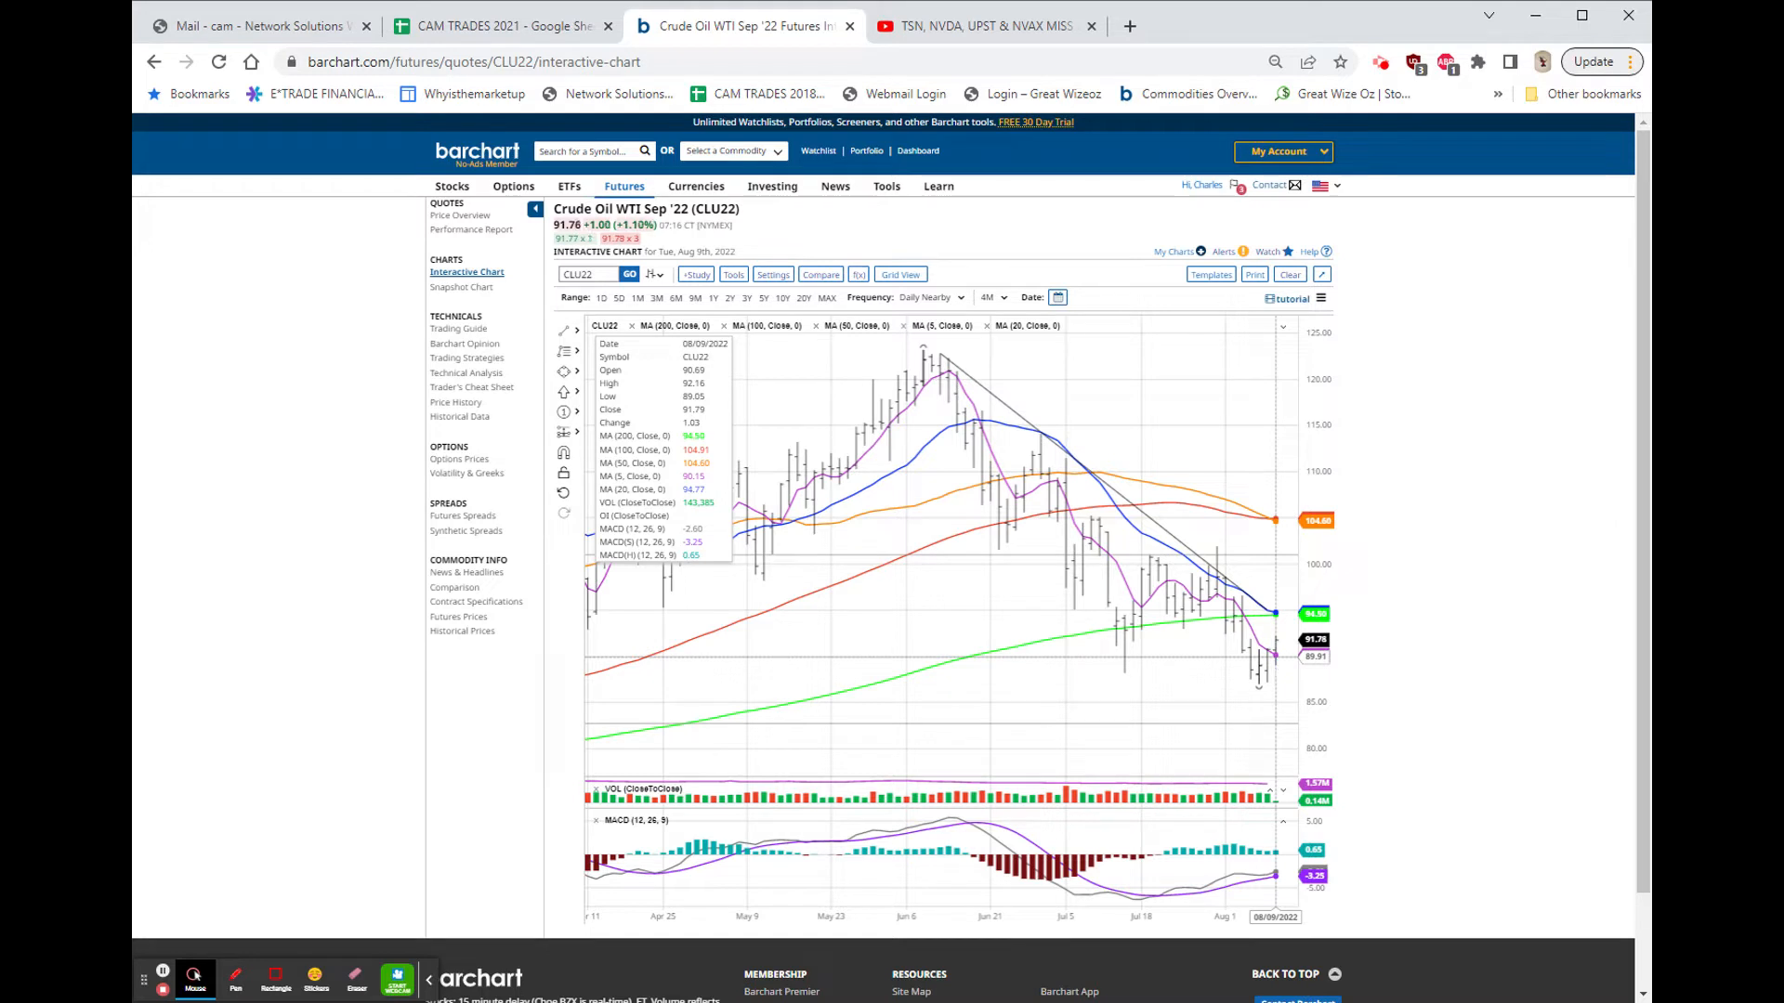
{"action": "mouse_move", "coordinate": [1352, 648]}
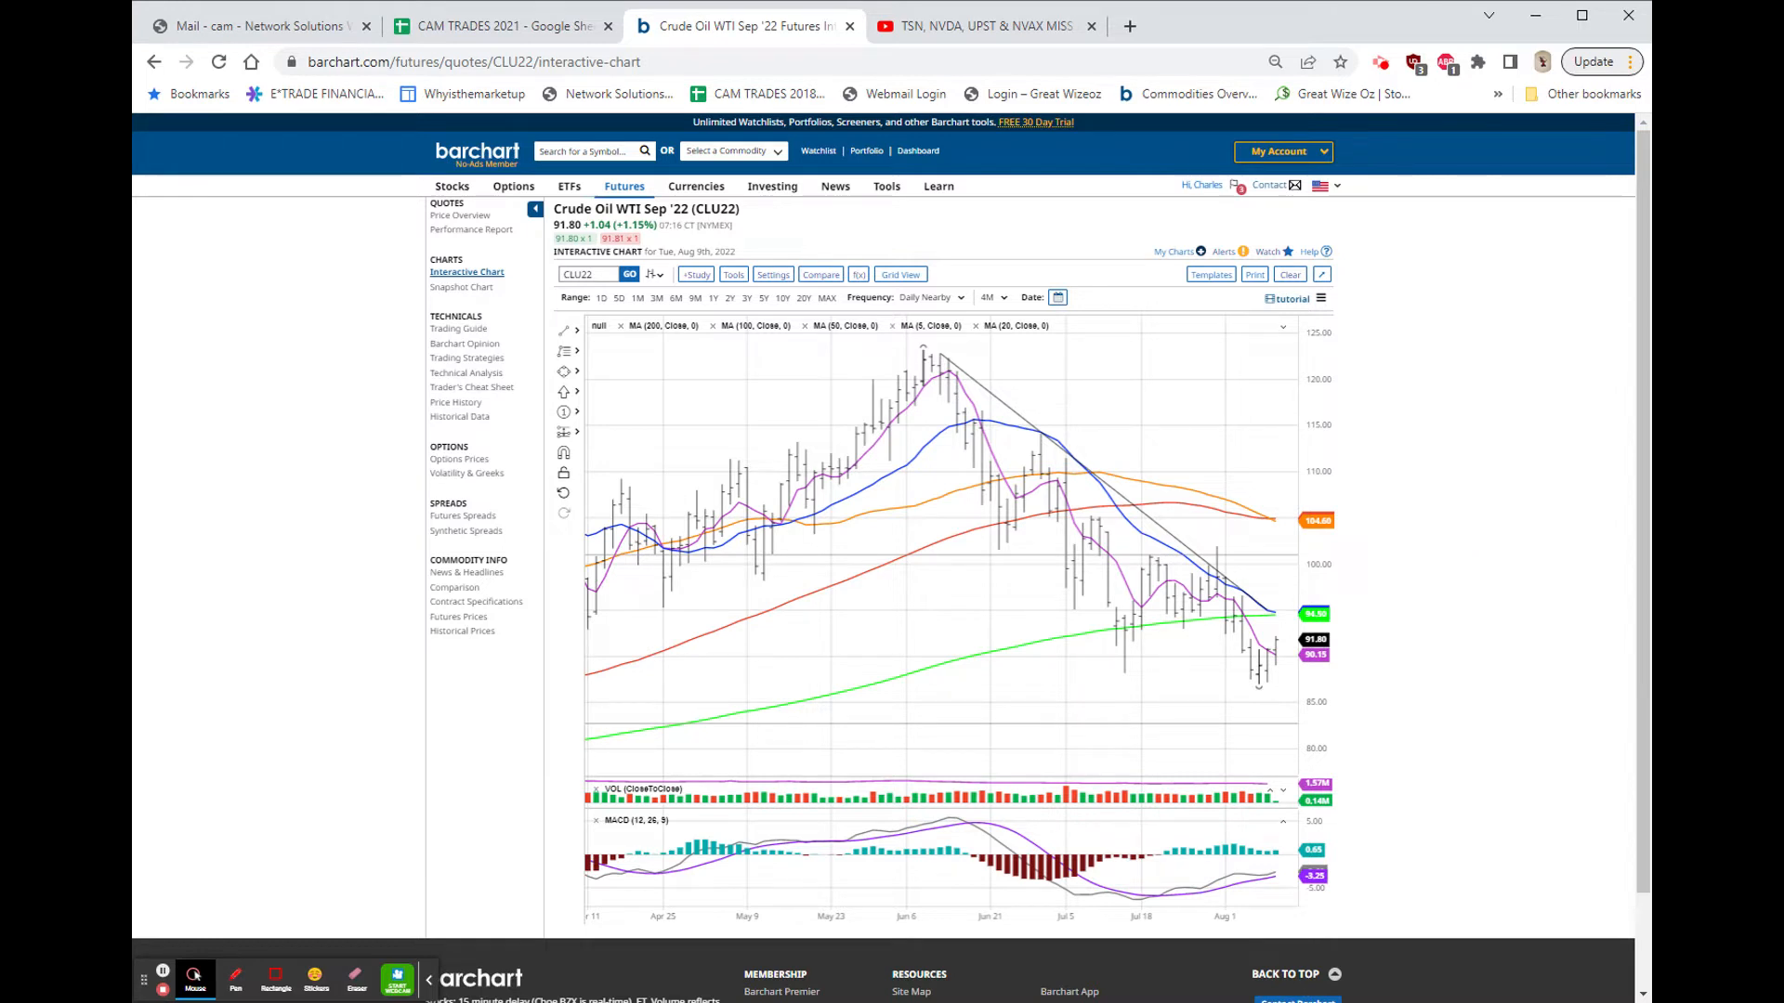
{"action": "mouse_move", "coordinate": [1272, 623]}
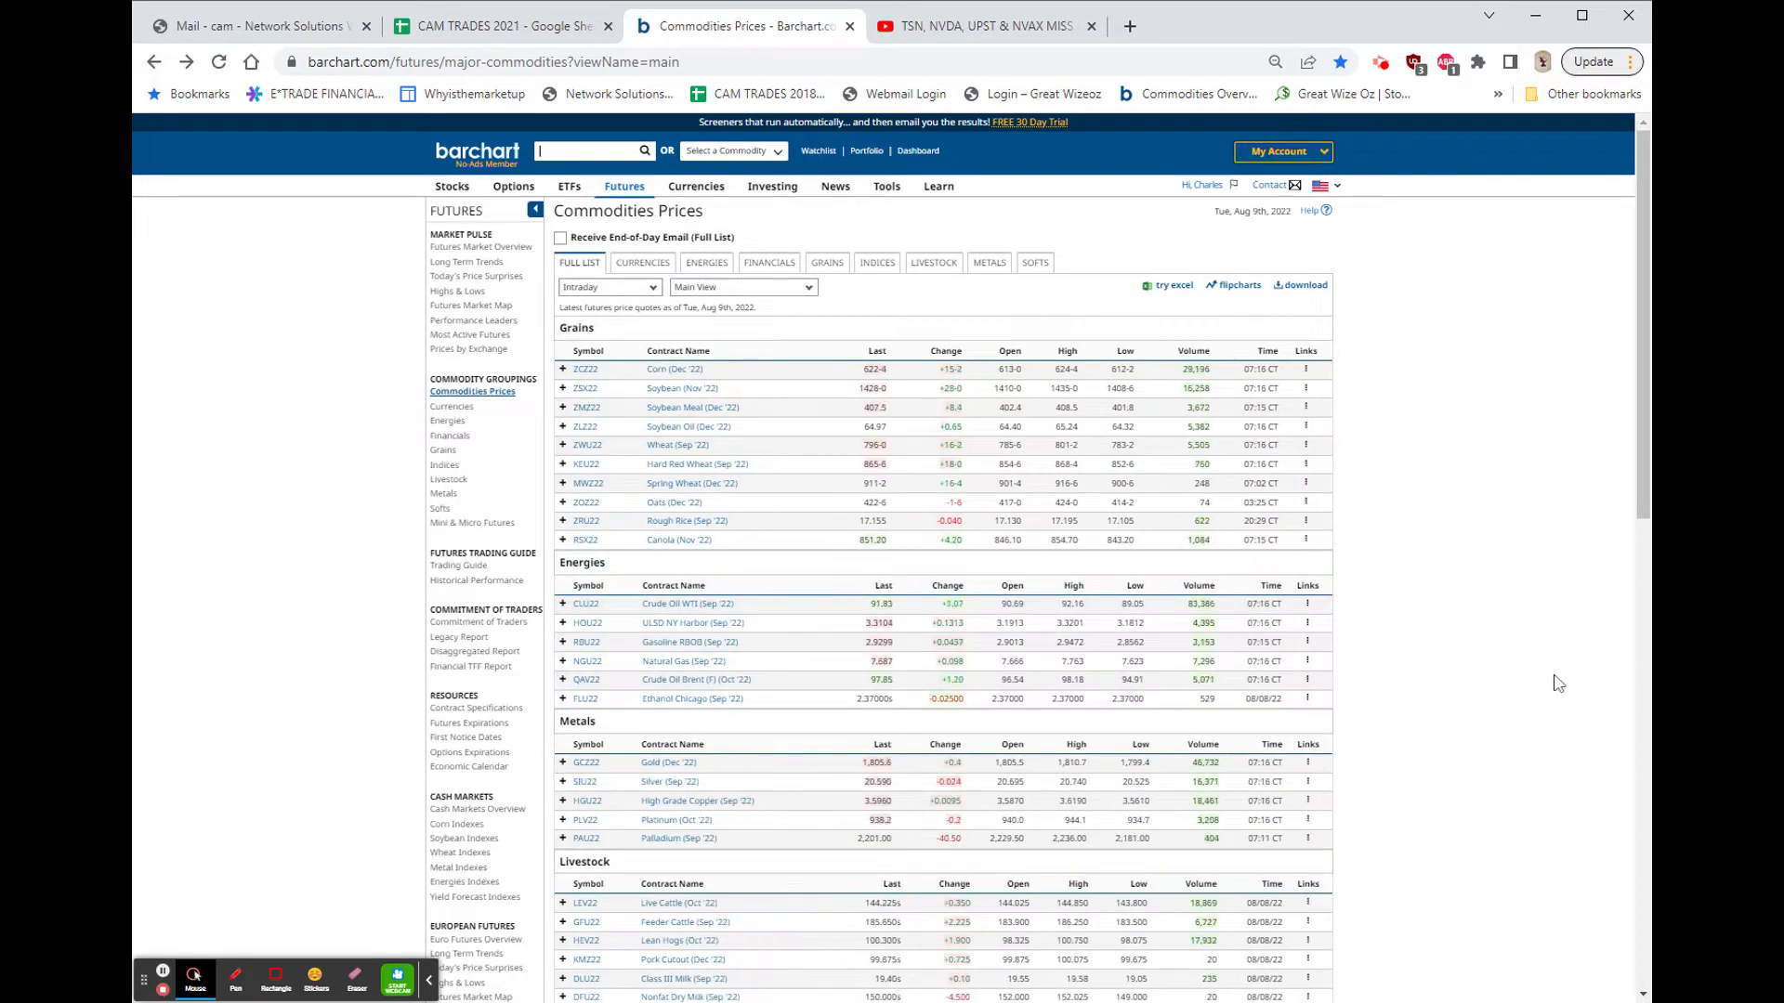
From the Metals section, open the Gold Dec '22 interactive chart via its Links menu
{"action": "scroll", "scroll_direction": "down", "scroll_amount": 3}
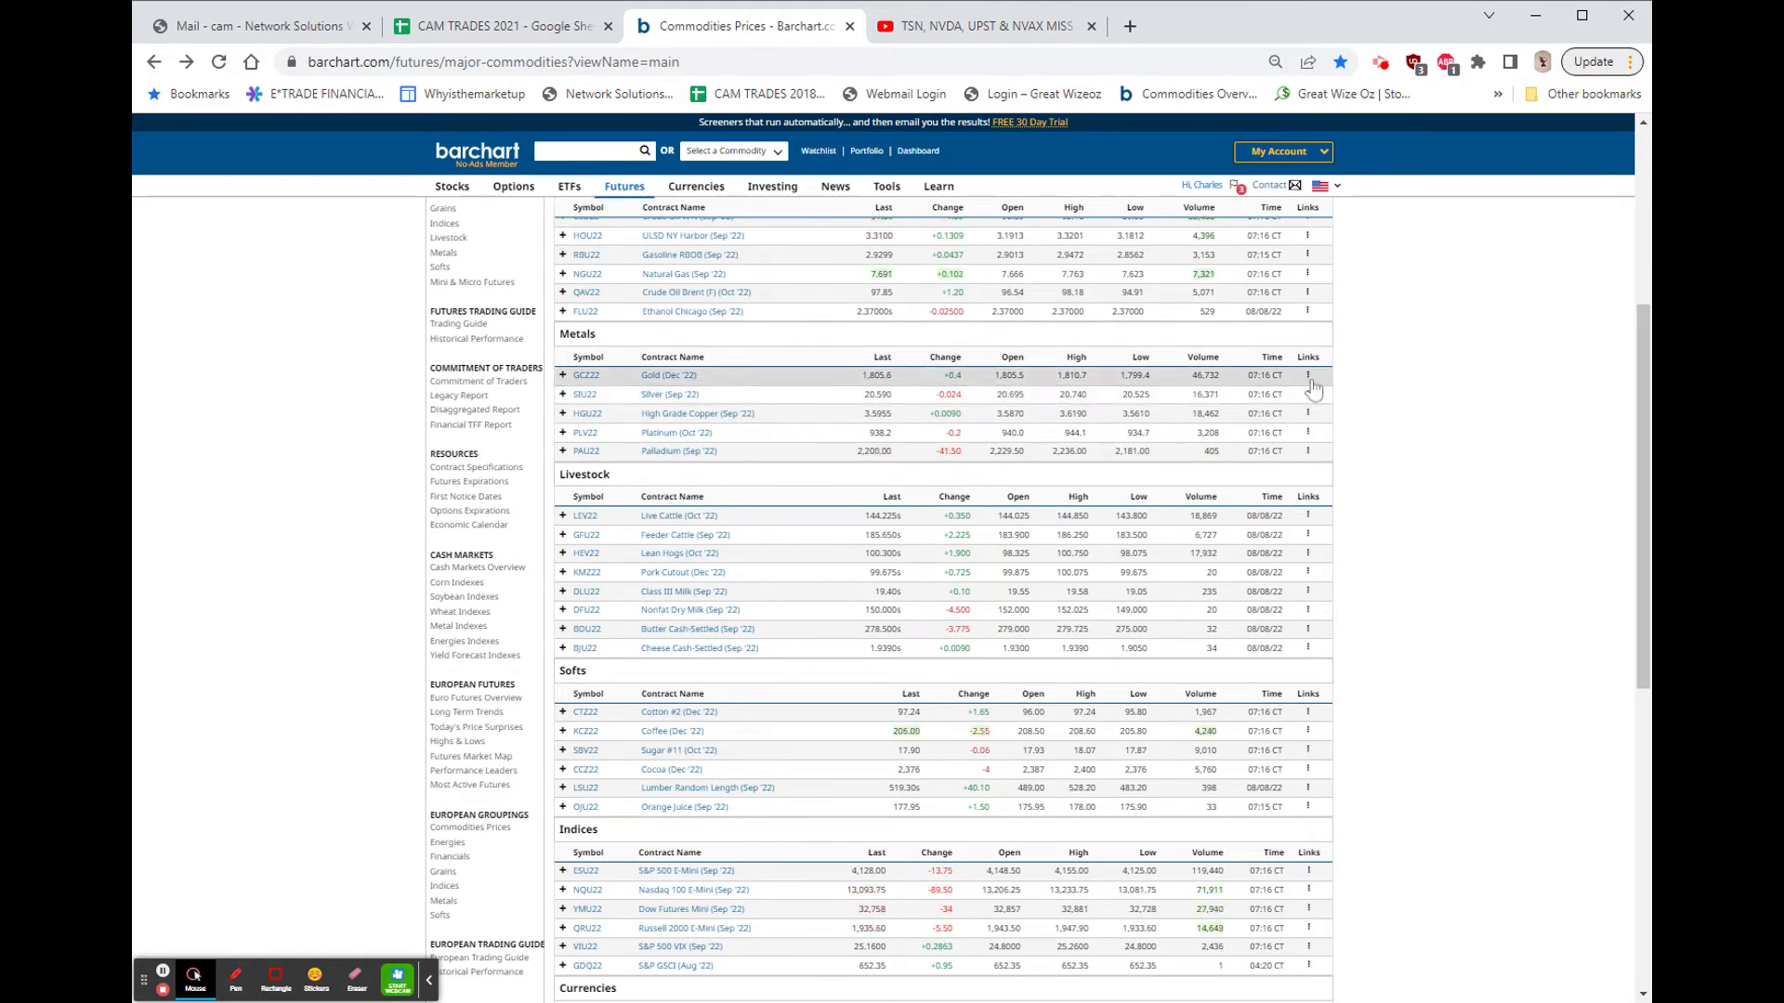
{"action": "left_click", "coordinate": [1308, 375]}
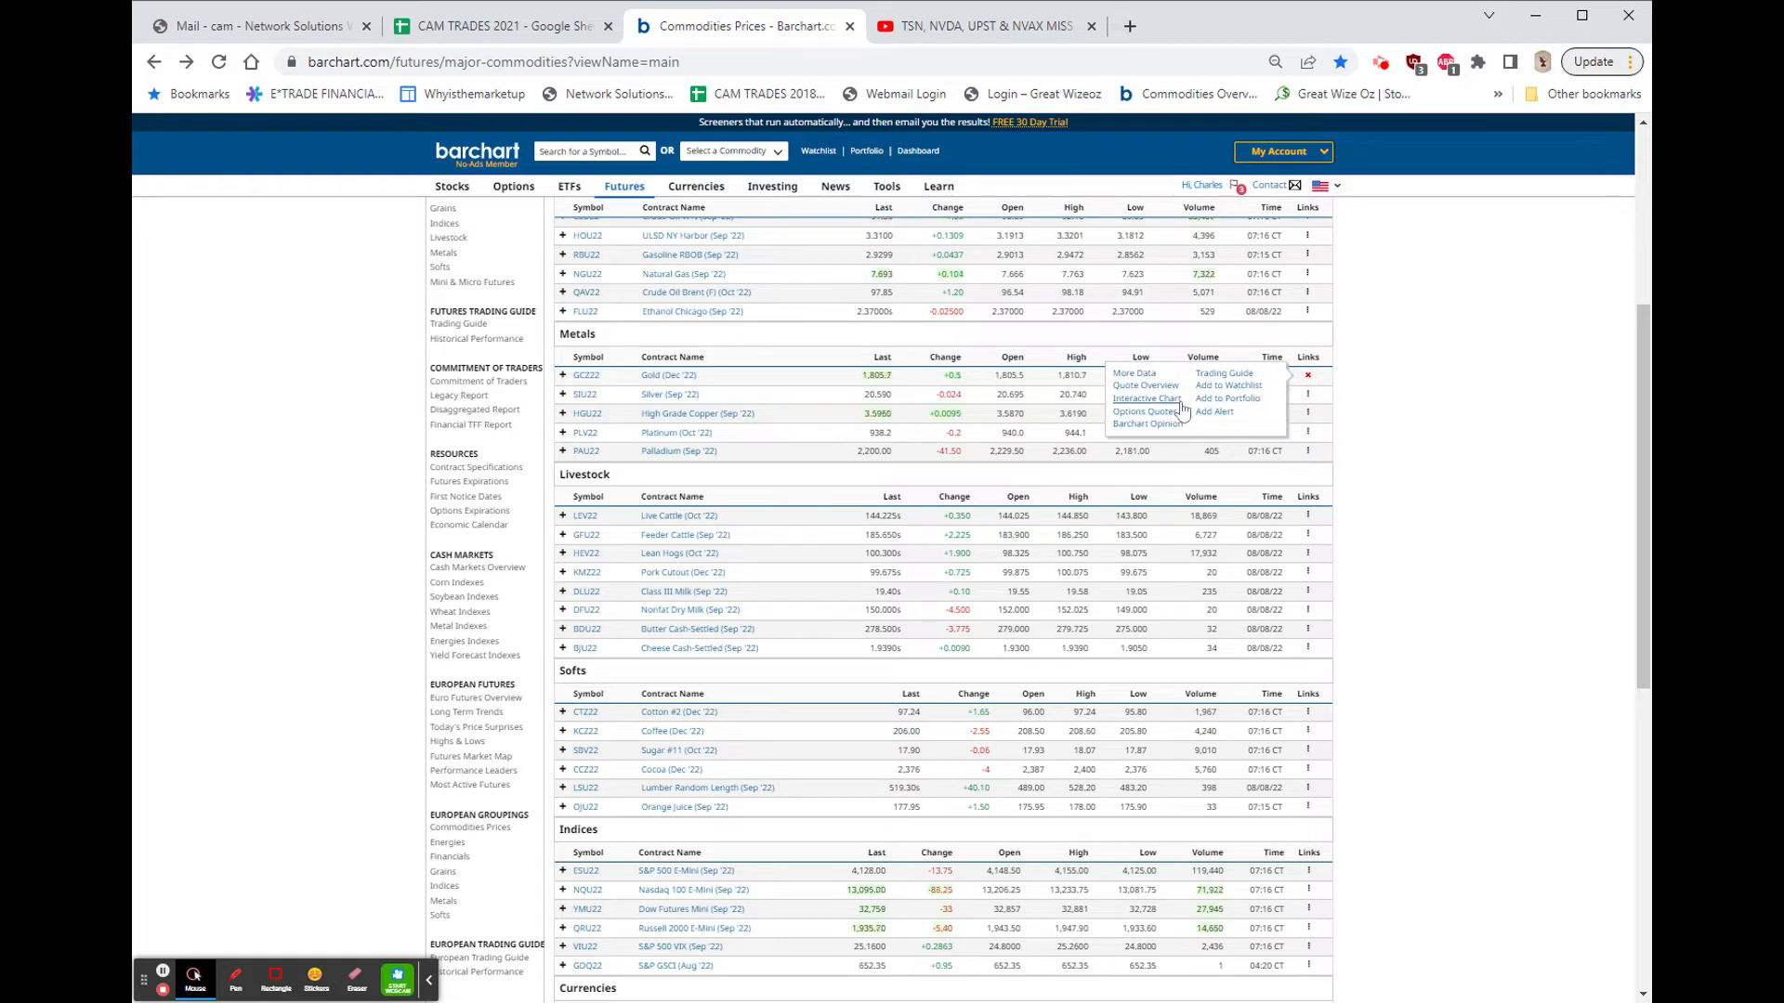
{"action": "left_click", "coordinate": [1144, 398]}
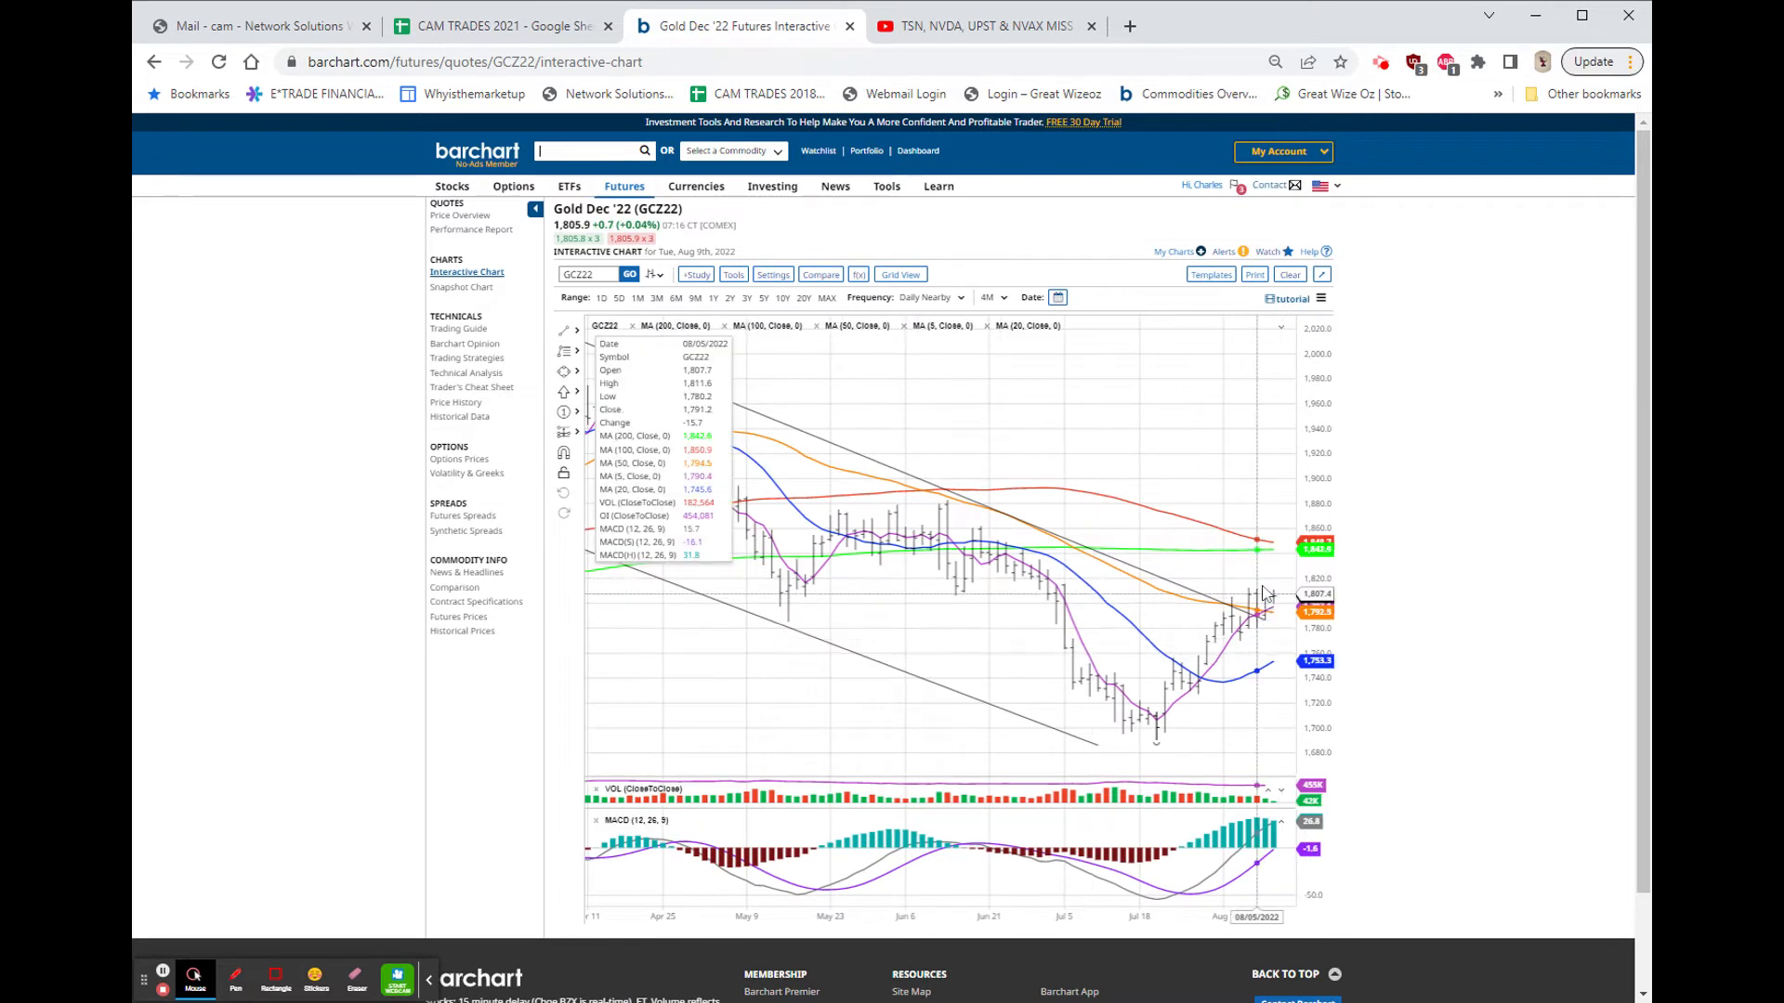
{"action": "mouse_move", "coordinate": [1280, 614]}
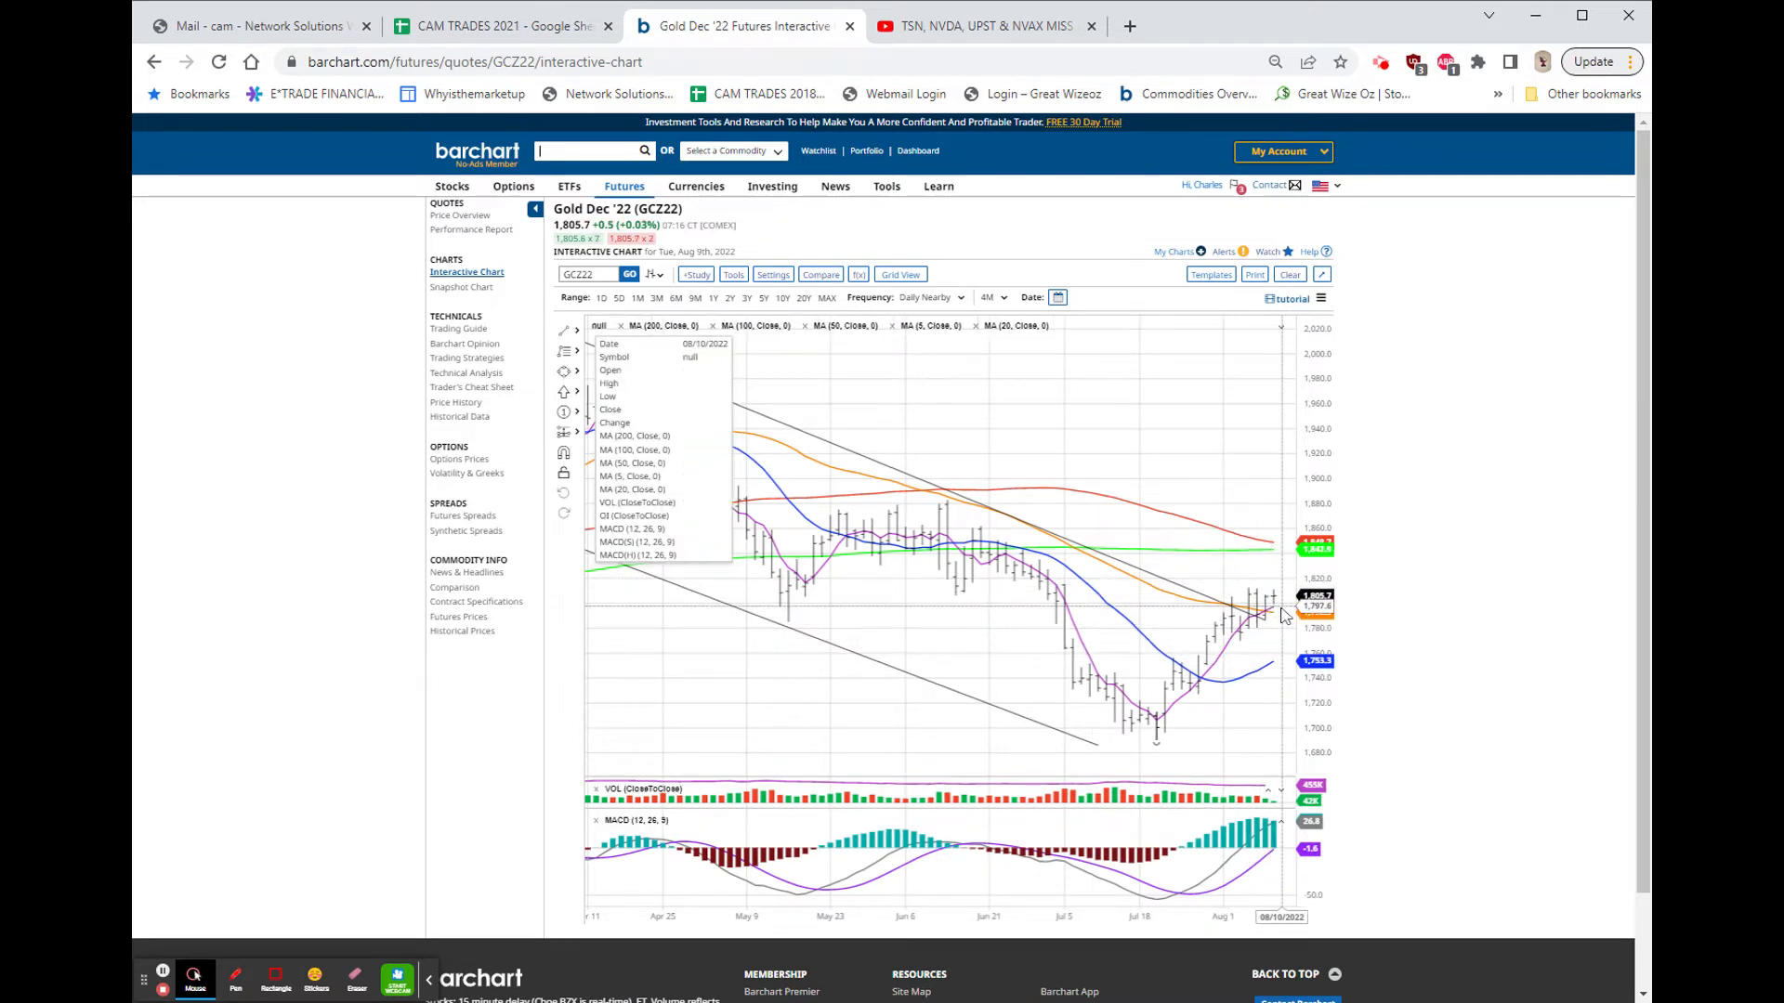
{"action": "mouse_move", "coordinate": [1252, 614]}
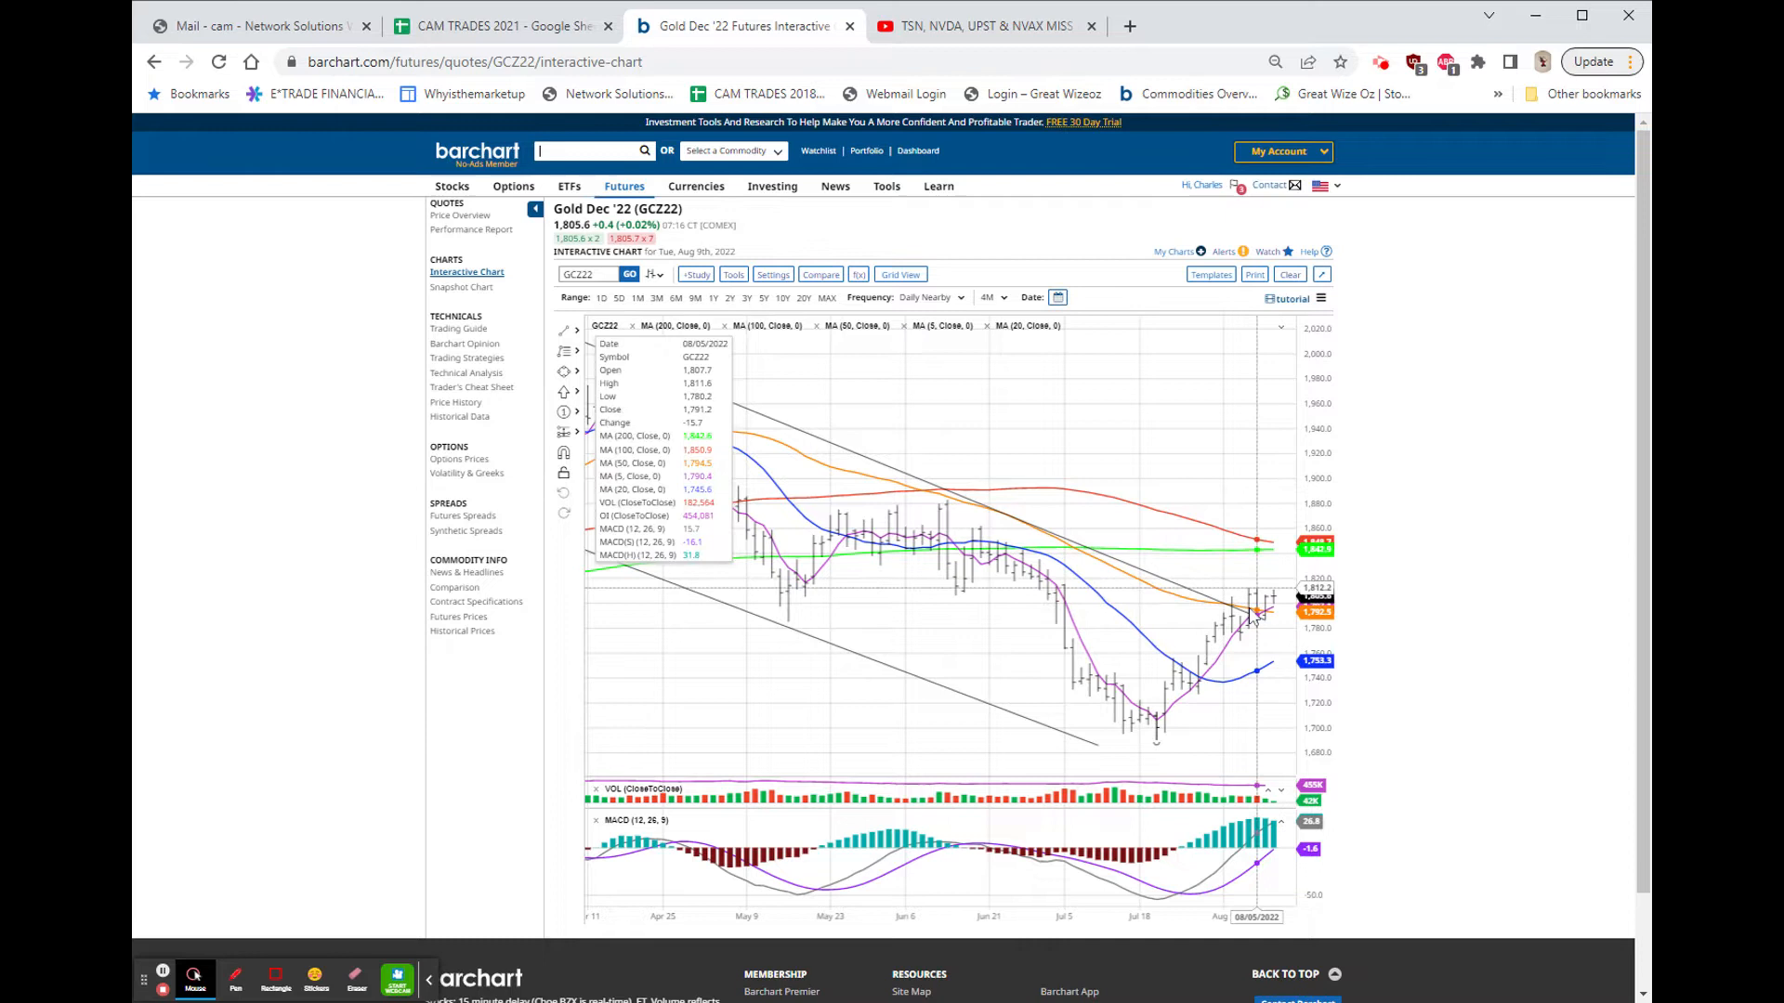
{"action": "mouse_move", "coordinate": [1248, 608]}
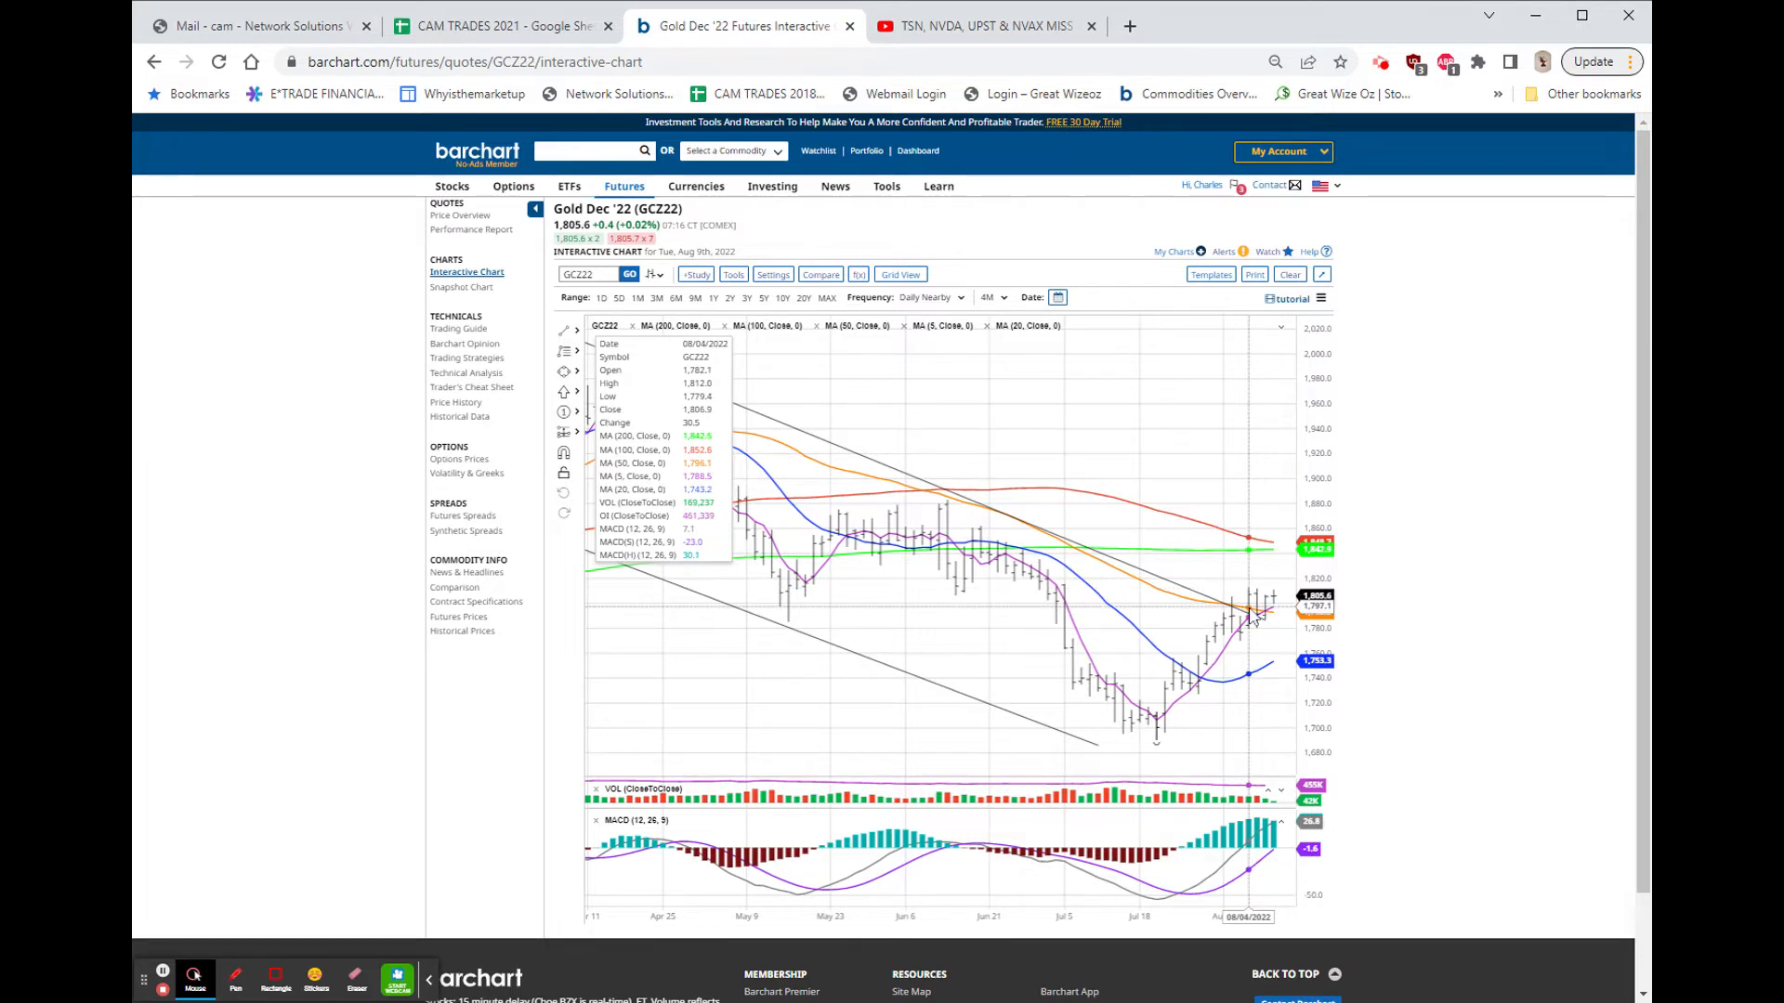
{"action": "mouse_move", "coordinate": [1434, 608]}
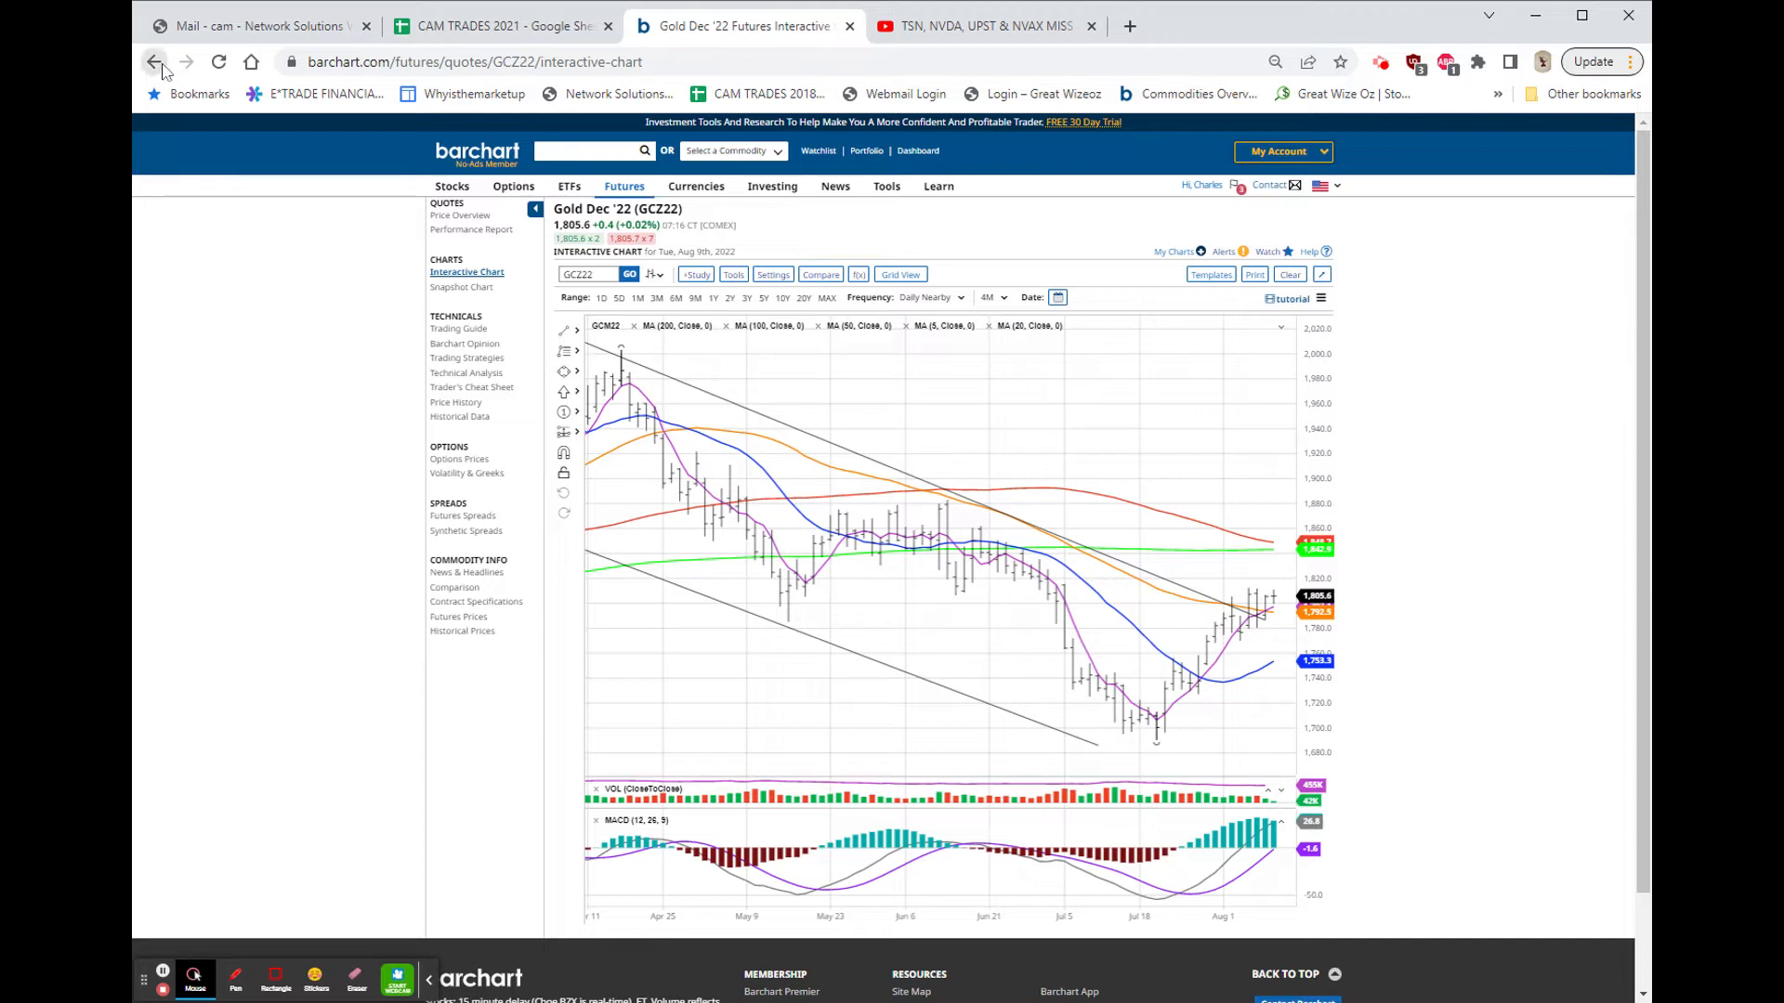
Go back from the Gold Dec '22 chart to the Commodities Prices page
{"action": "left_click", "coordinate": [153, 61]}
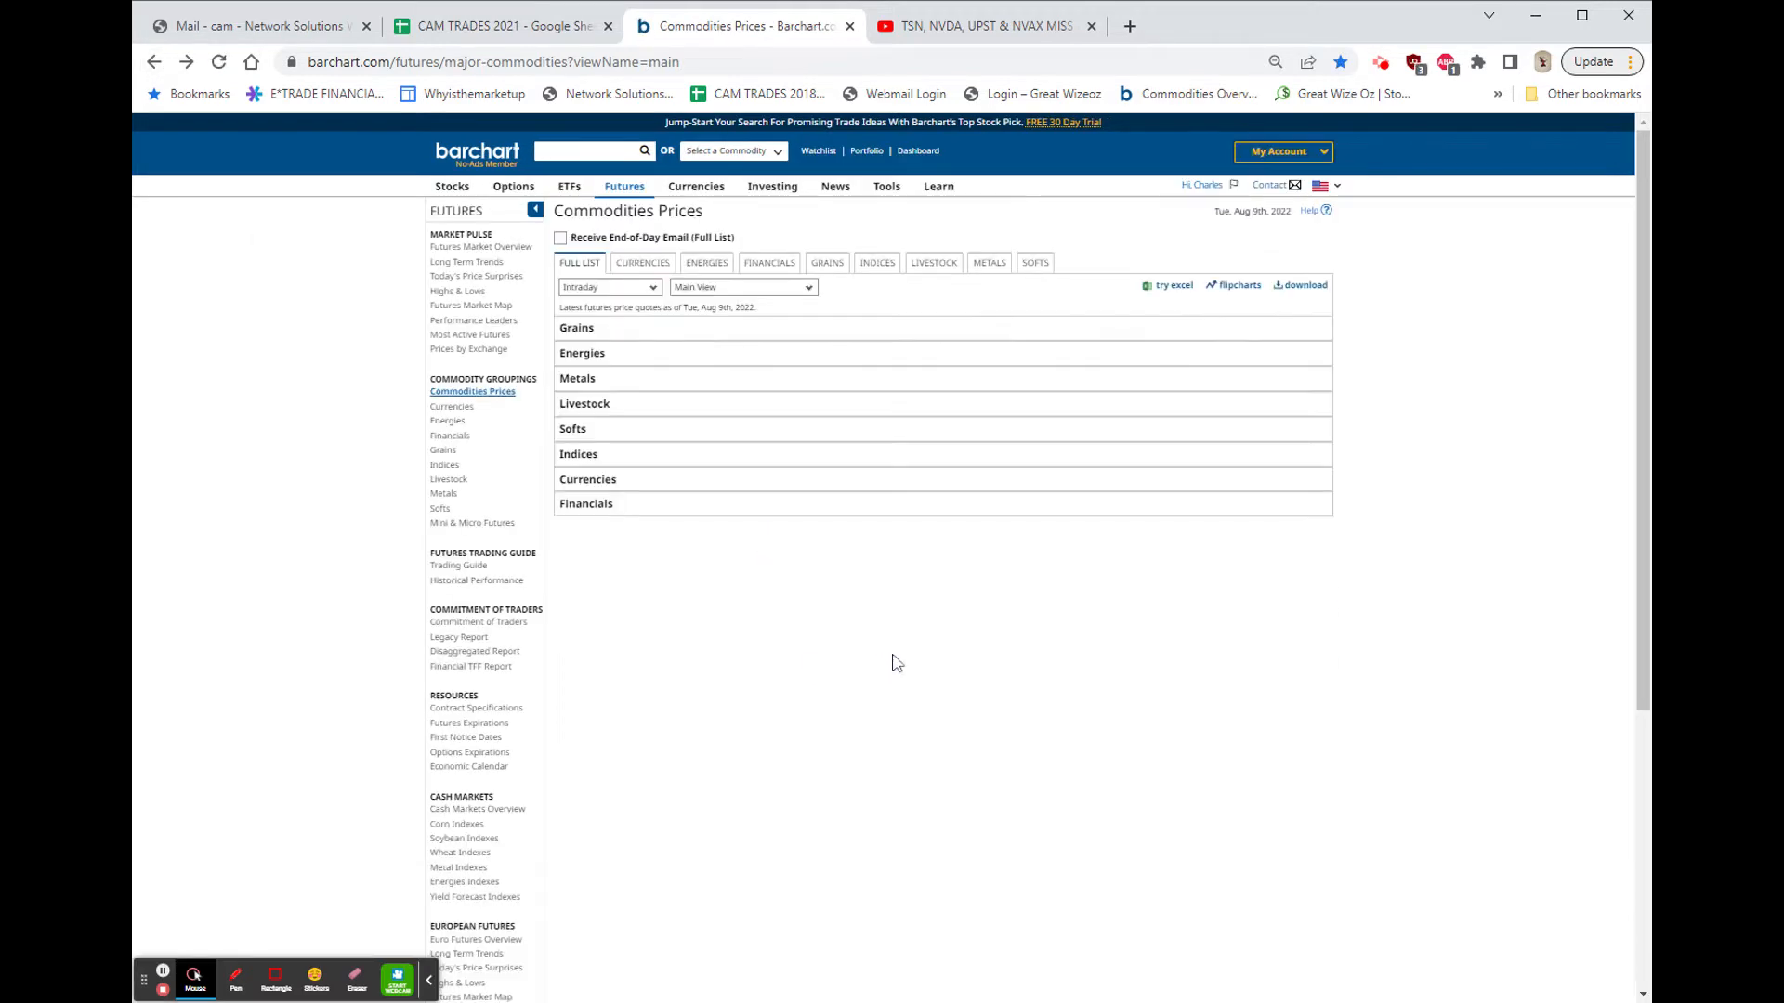
Scroll the commodities table past Energies and Metals to the Softs, Indices and Currencies sections
{"action": "left_click", "coordinate": [578, 262]}
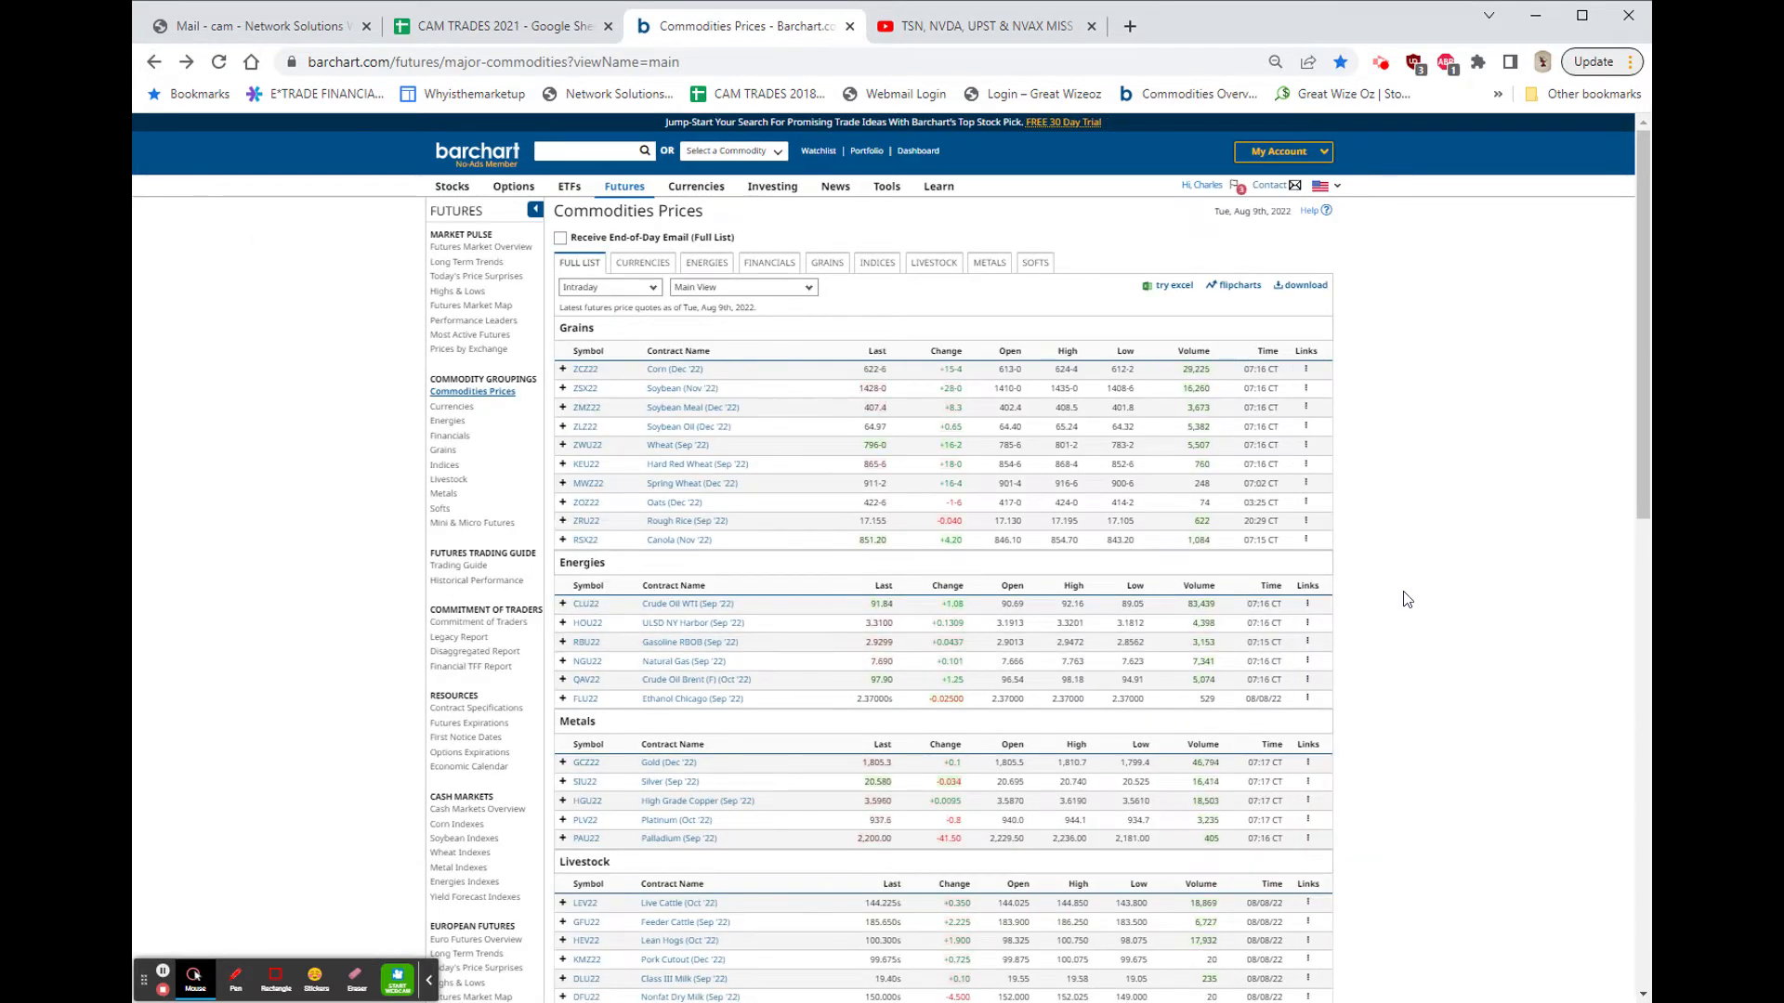
{"action": "scroll", "scroll_direction": "down", "scroll_amount": 3}
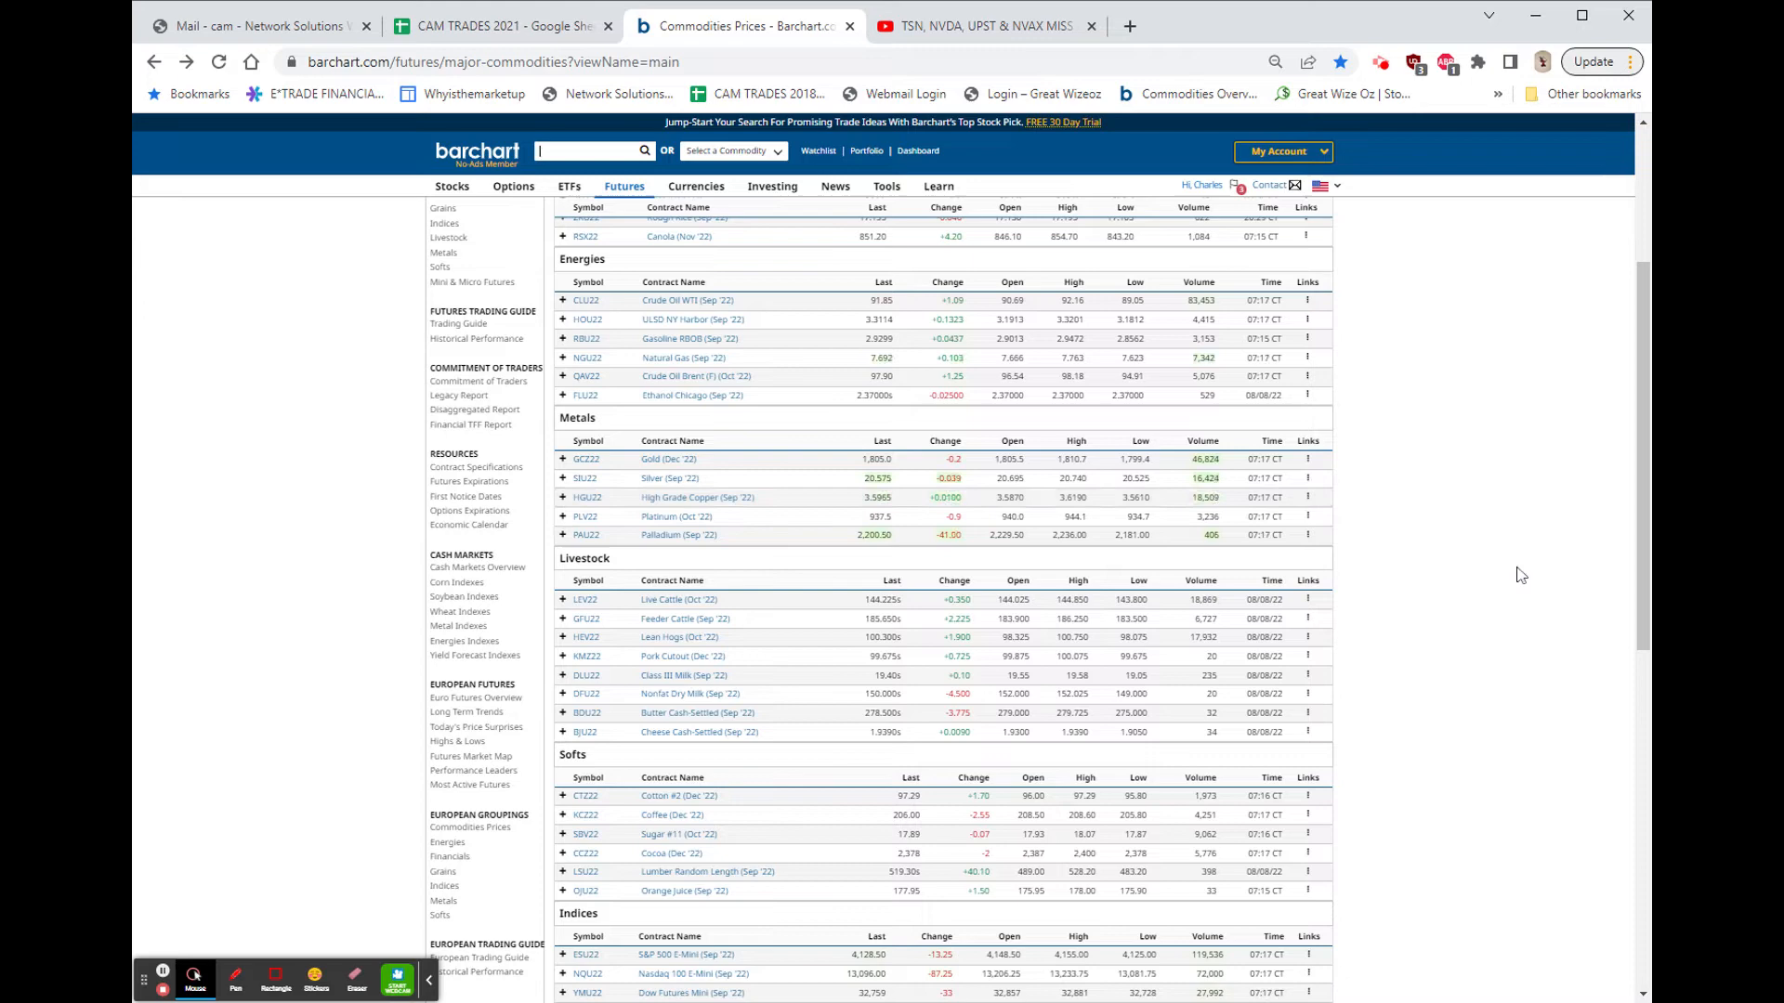
{"action": "scroll", "scroll_direction": "down", "scroll_amount": 3}
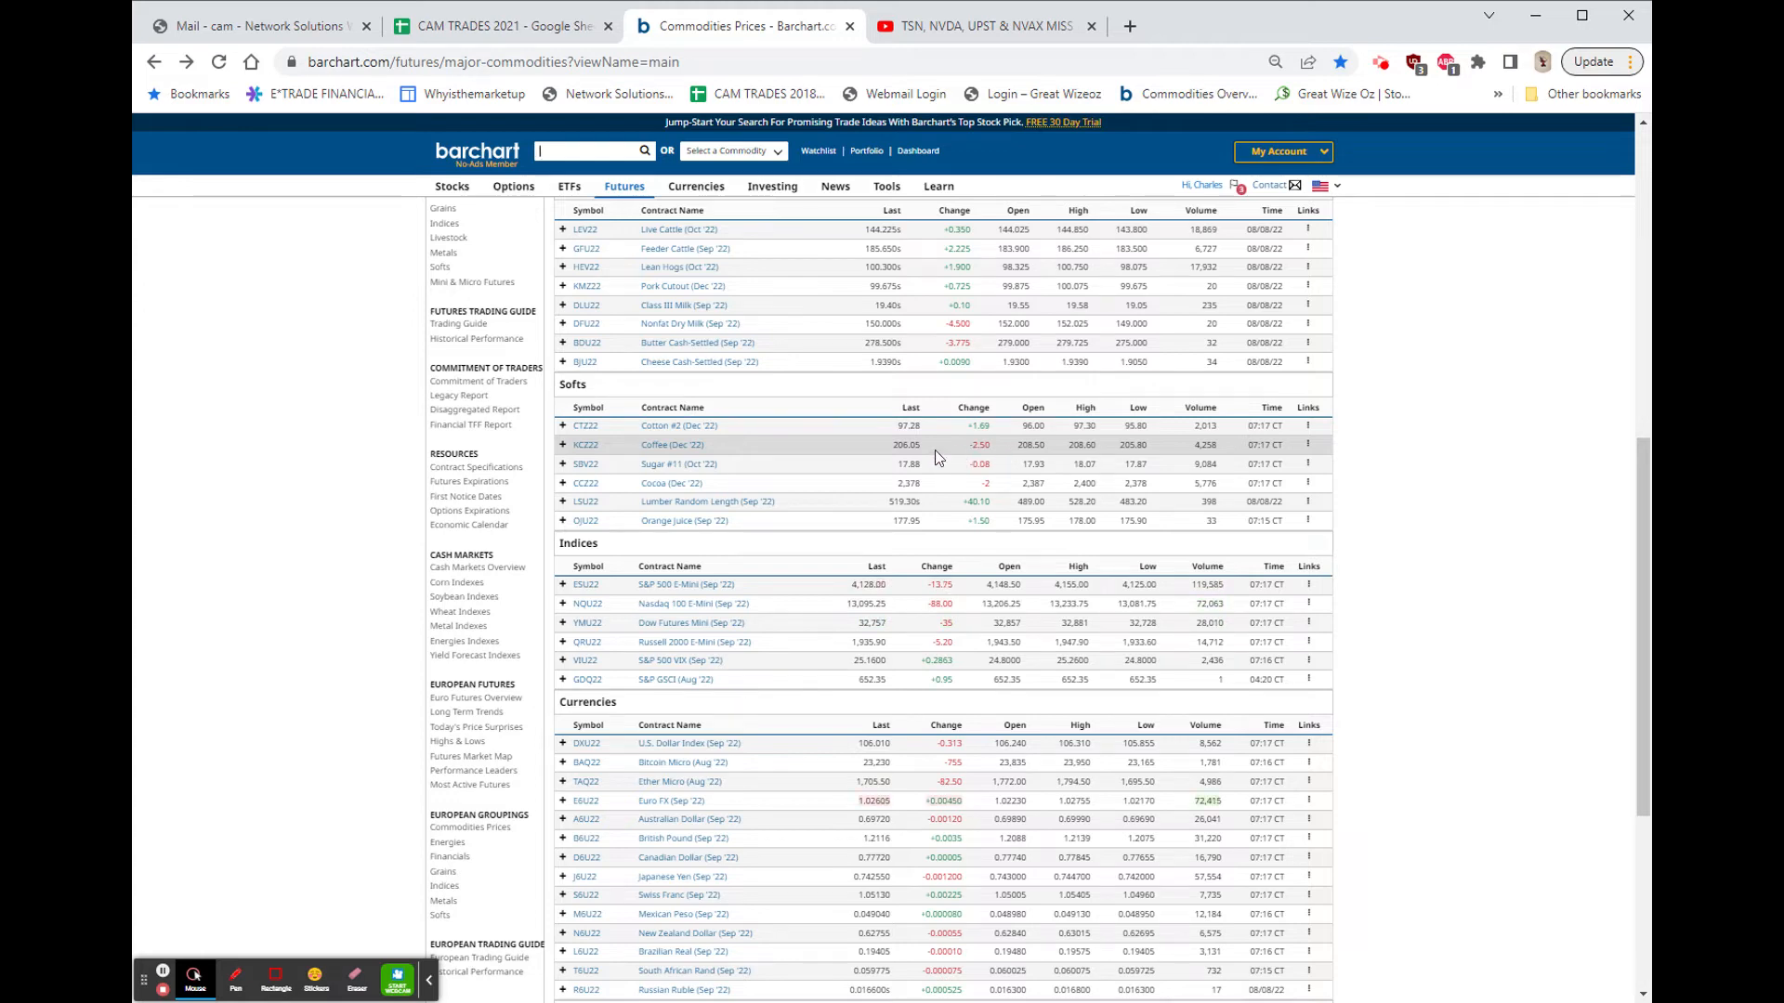
Scroll to the bottom of the table to show the Currencies and Financials futures
{"action": "scroll", "scroll_direction": "down", "scroll_amount": 3}
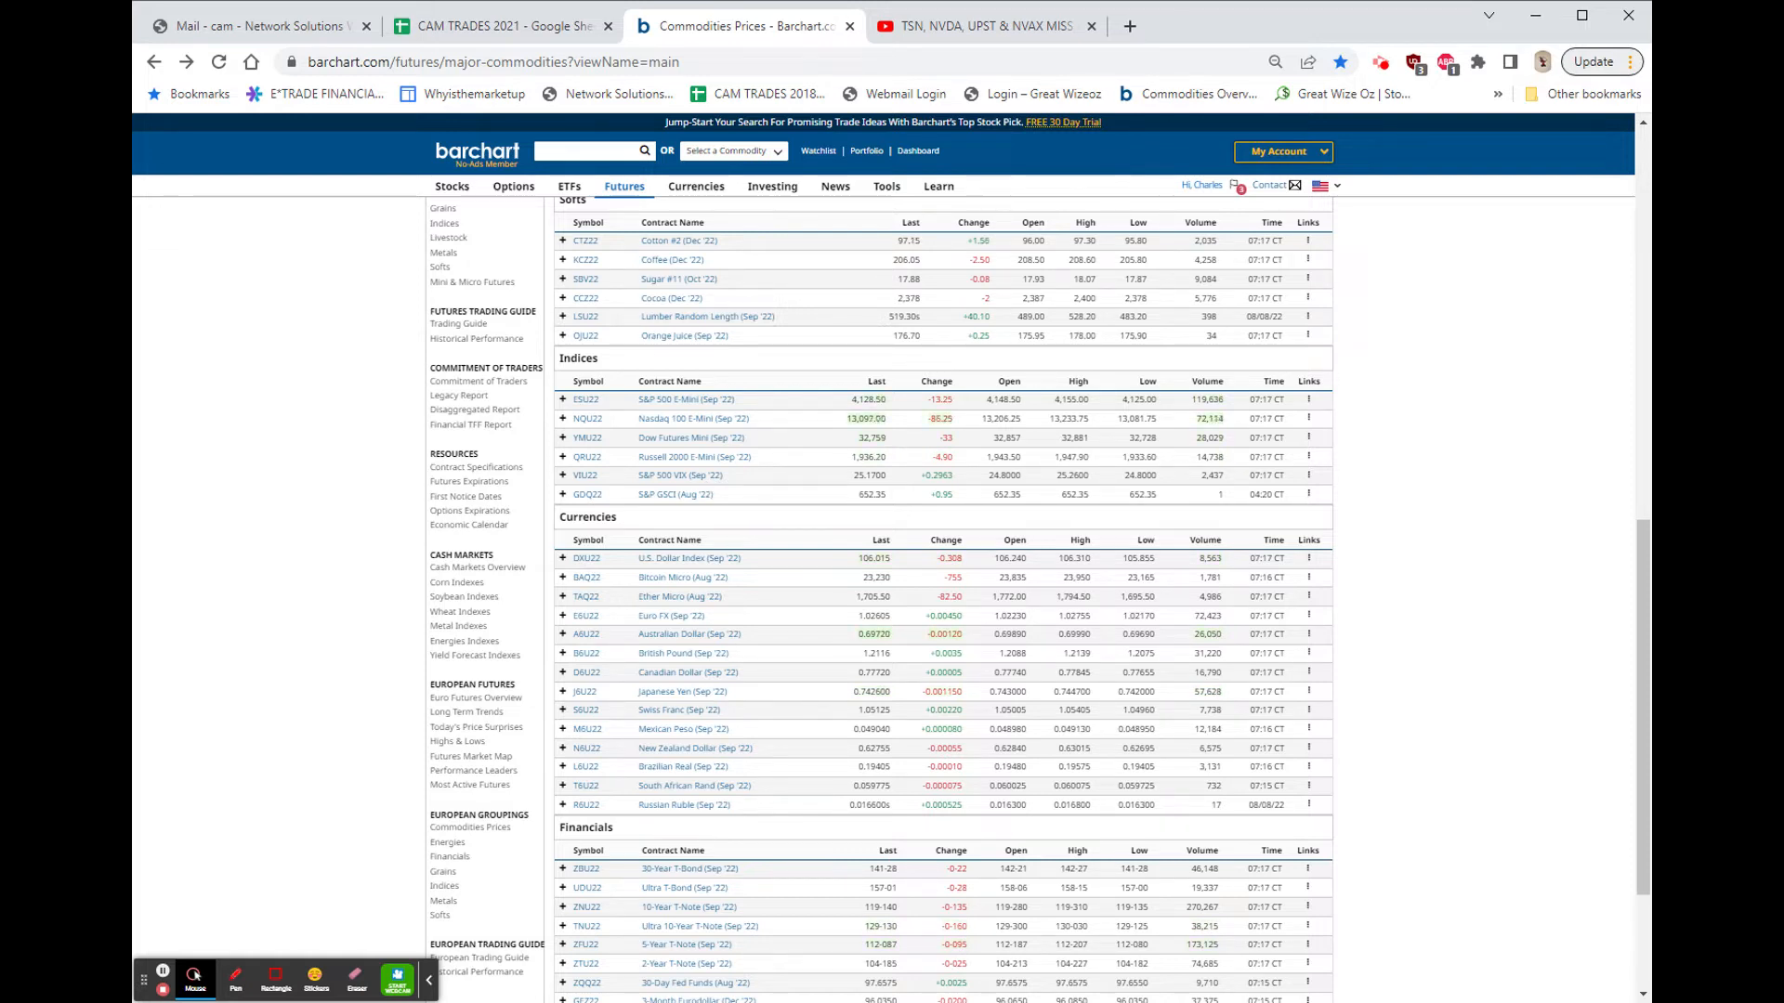
{"action": "mouse_move", "coordinate": [364, 679]}
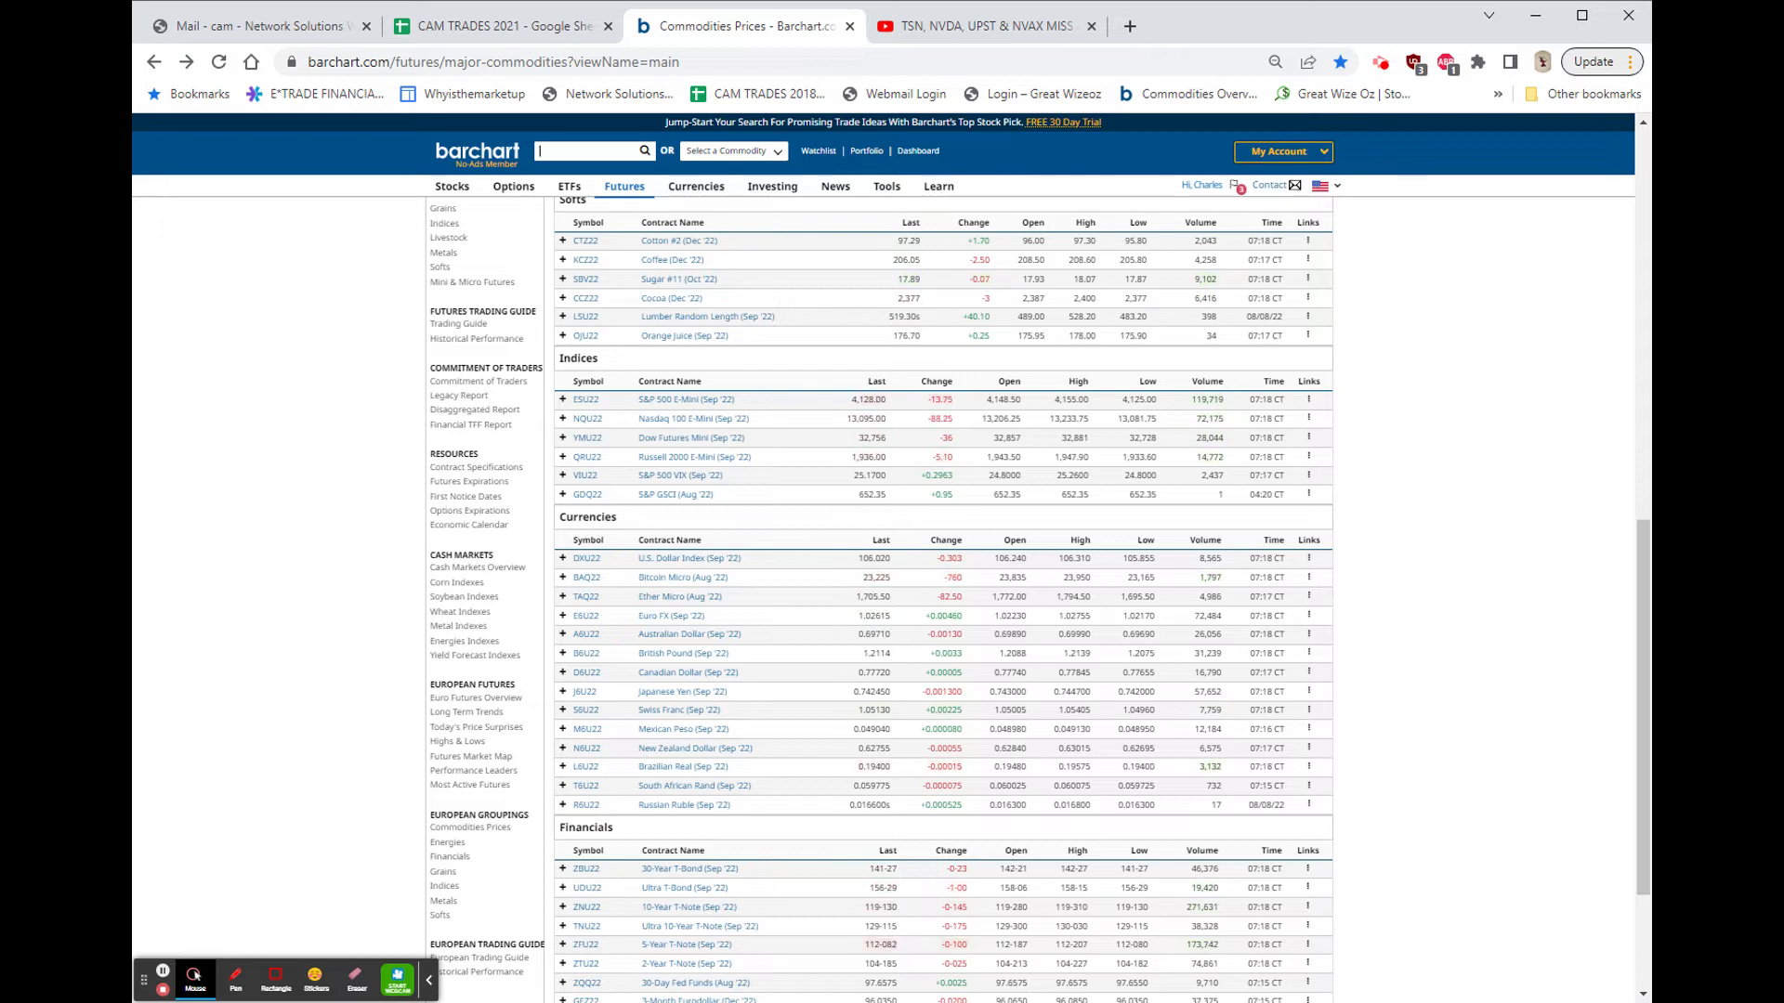
{"action": "mouse_move", "coordinate": [909, 240]}
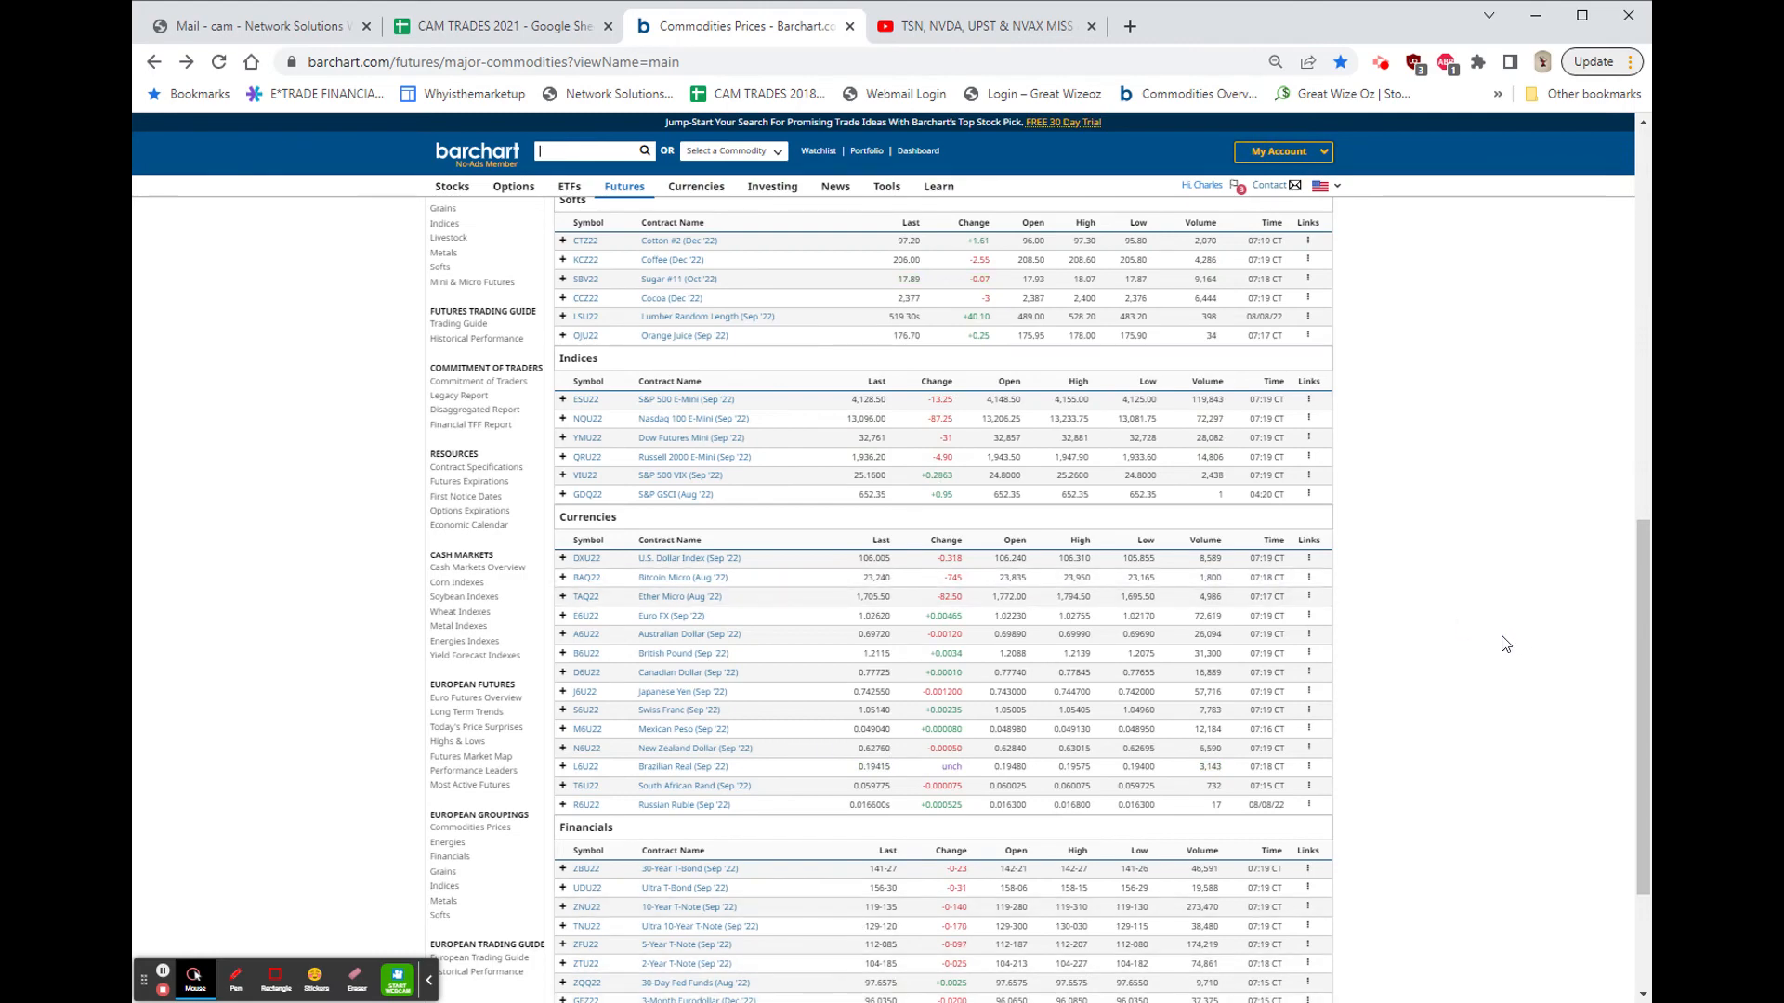
{"action": "scroll", "scroll_direction": "down", "scroll_amount": 3}
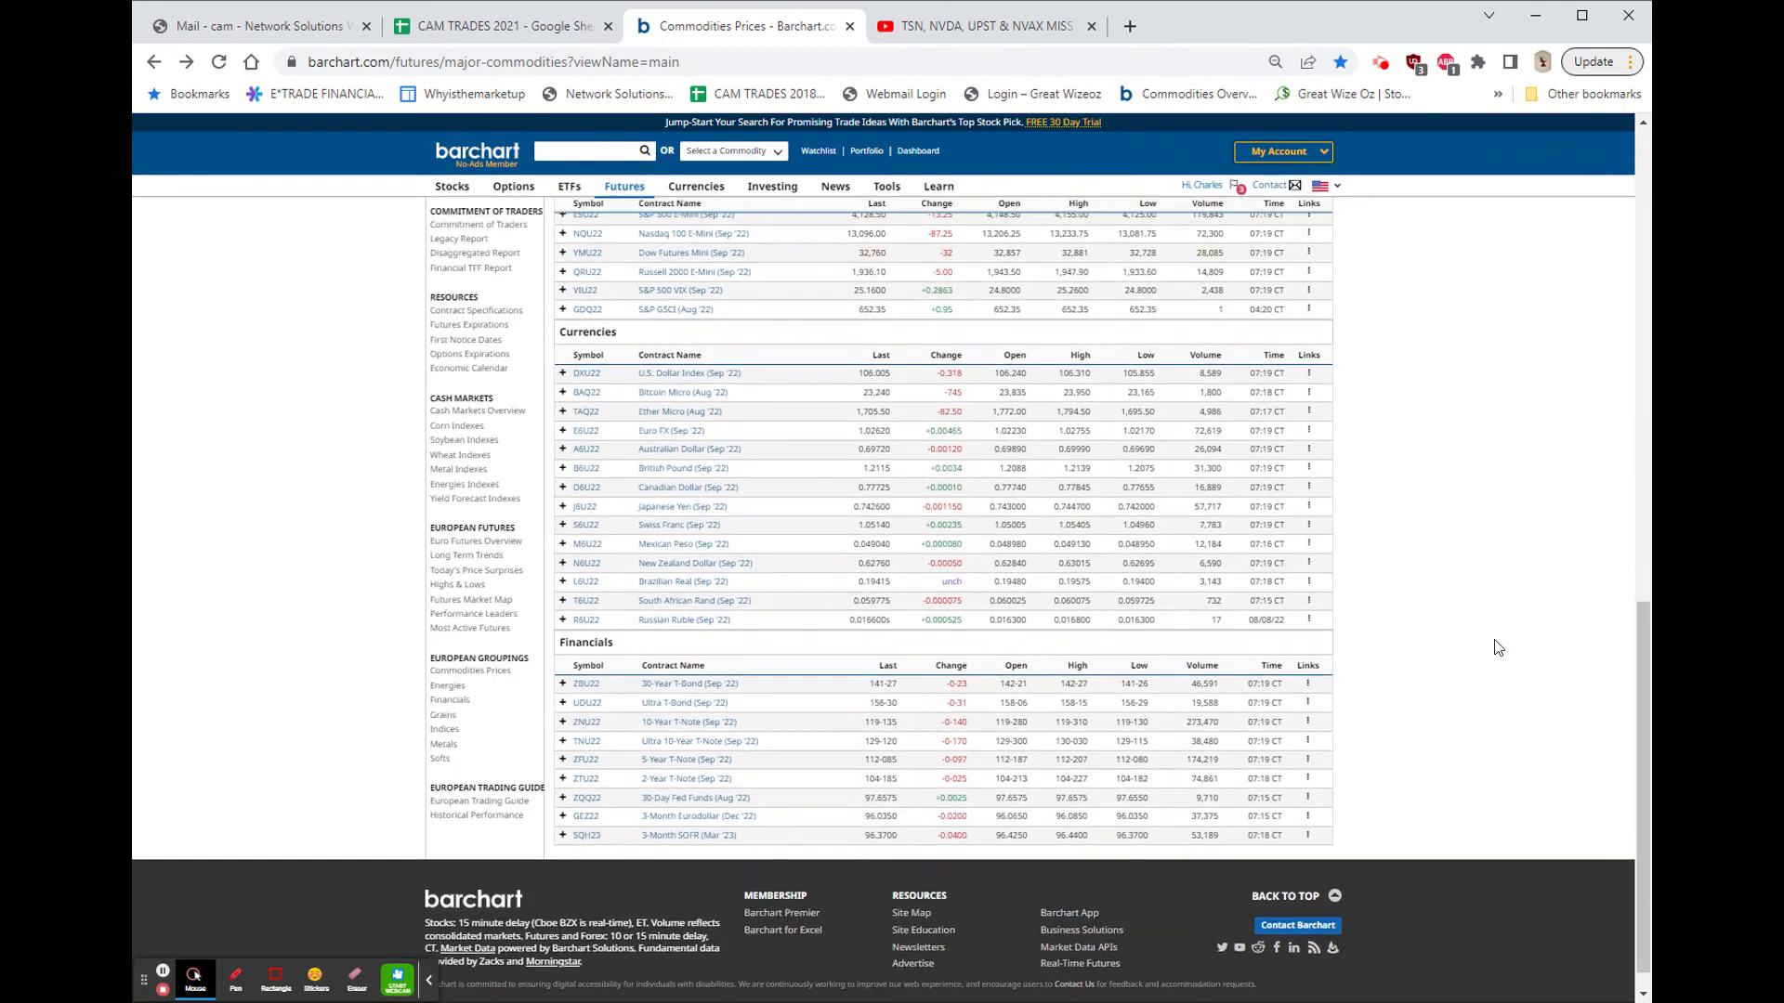